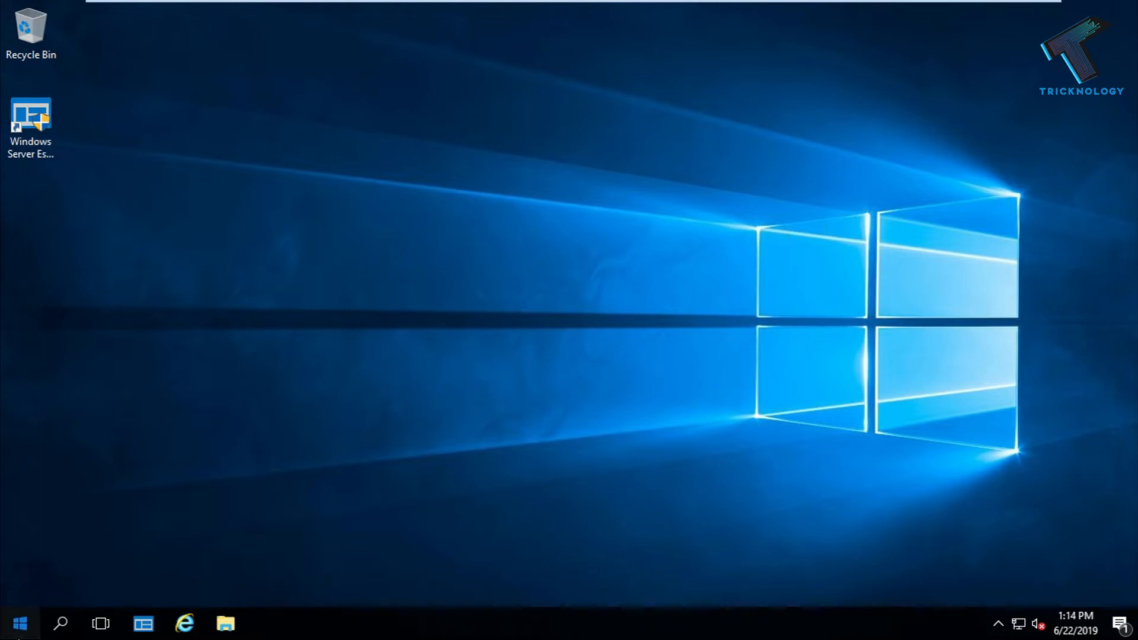
- Launch Server Manager from its Start menu tile
click(19, 623)
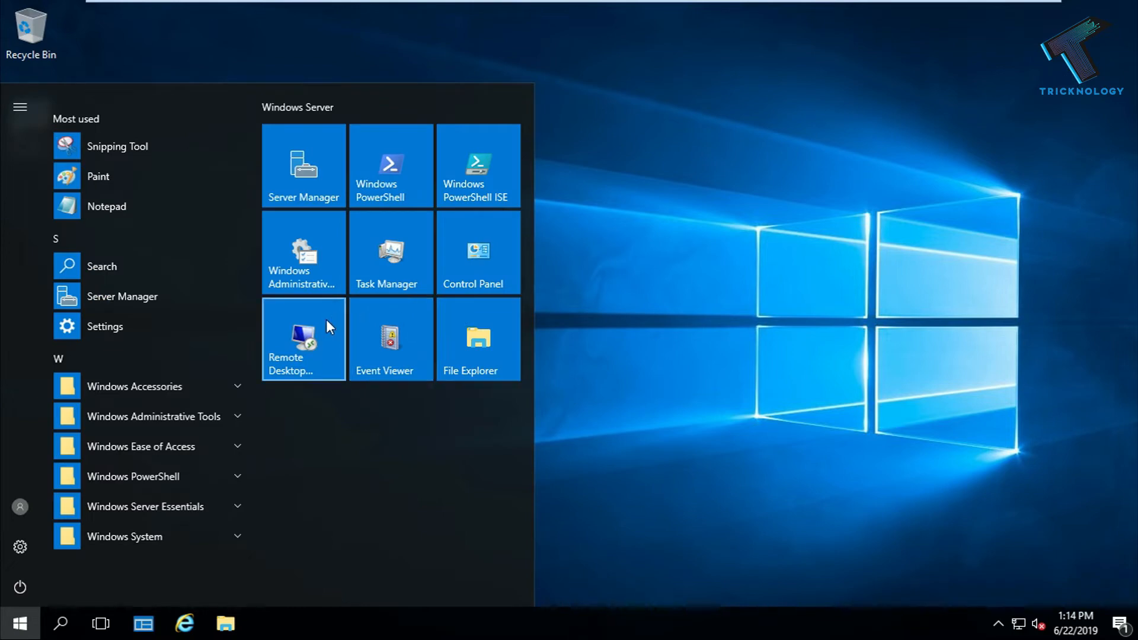
click(302, 165)
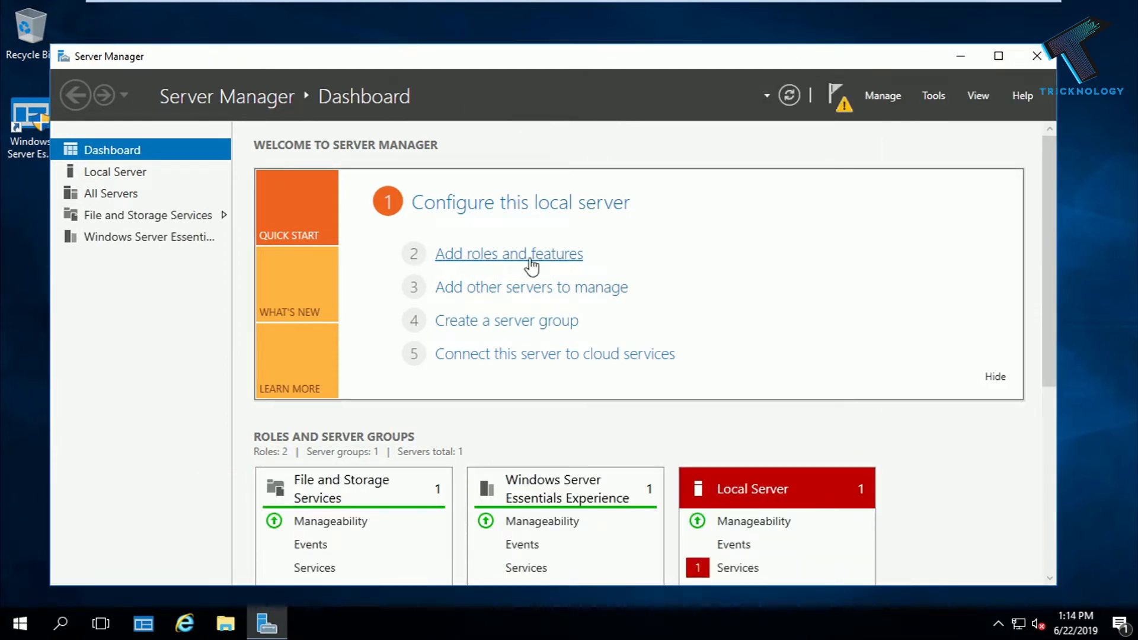
- Select Web Server (IIS) with its management tools, advancing to the Confirmation page
click(508, 253)
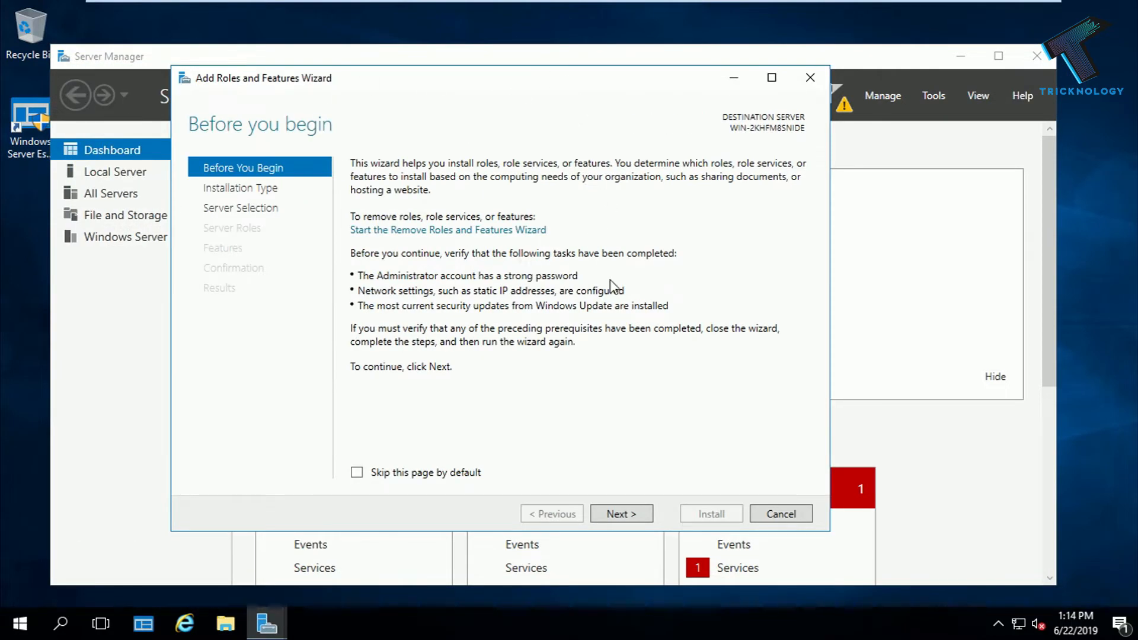
click(620, 514)
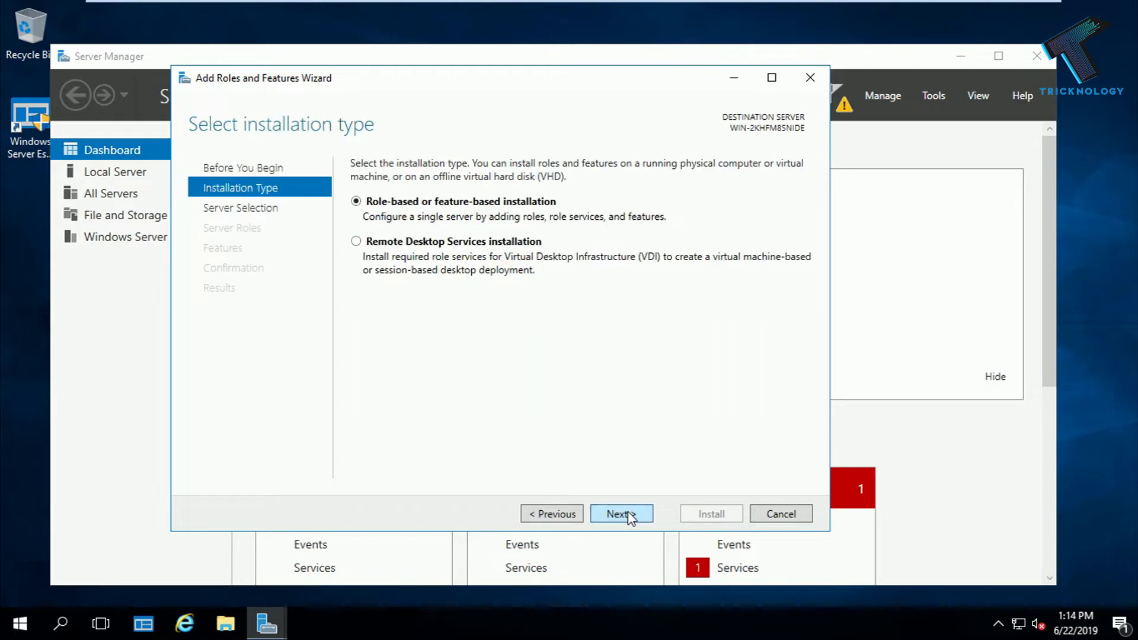
click(620, 513)
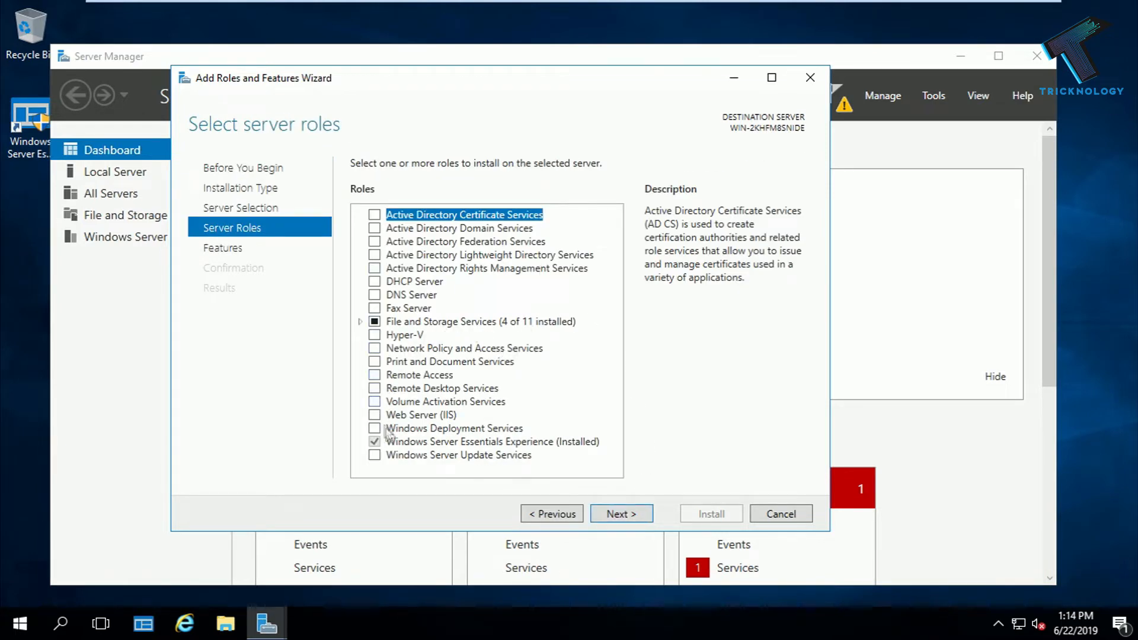
click(374, 414)
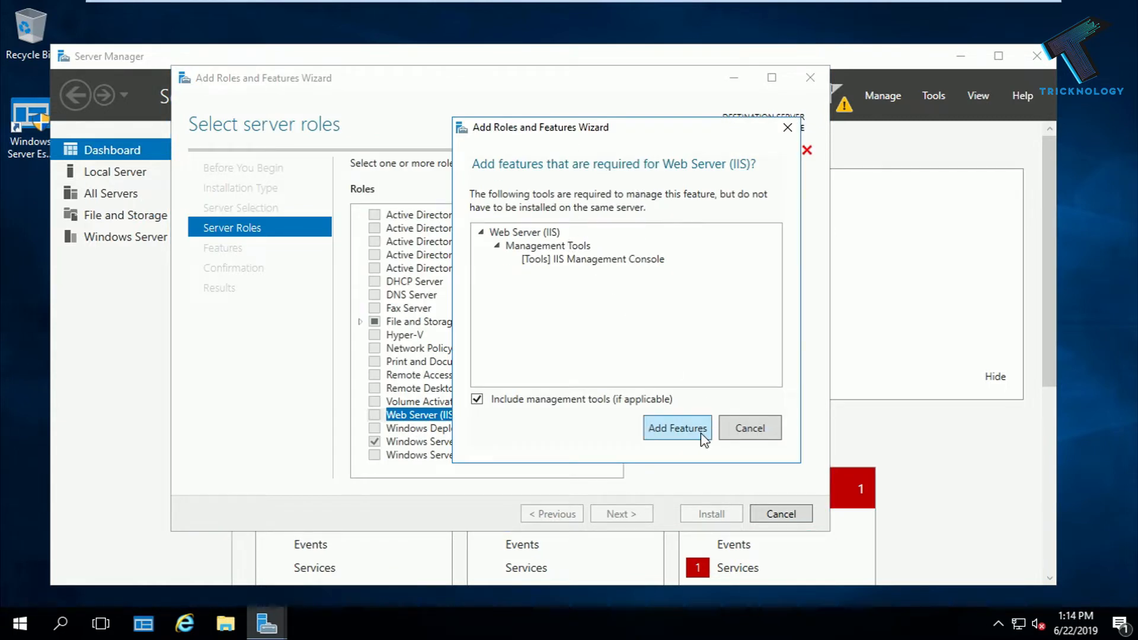
click(676, 428)
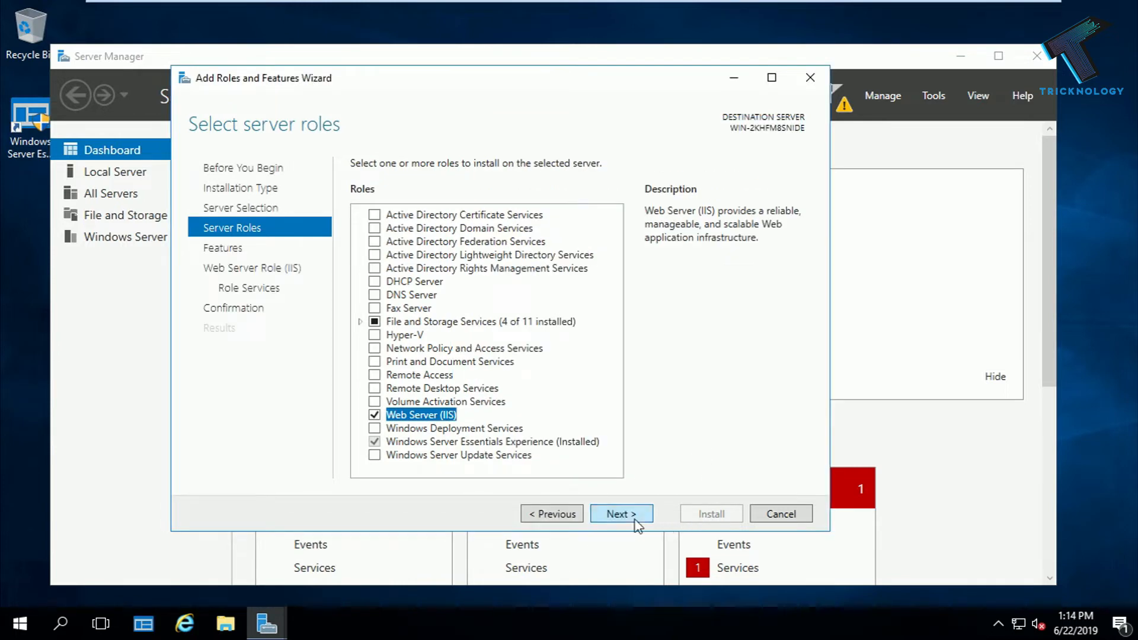
click(620, 514)
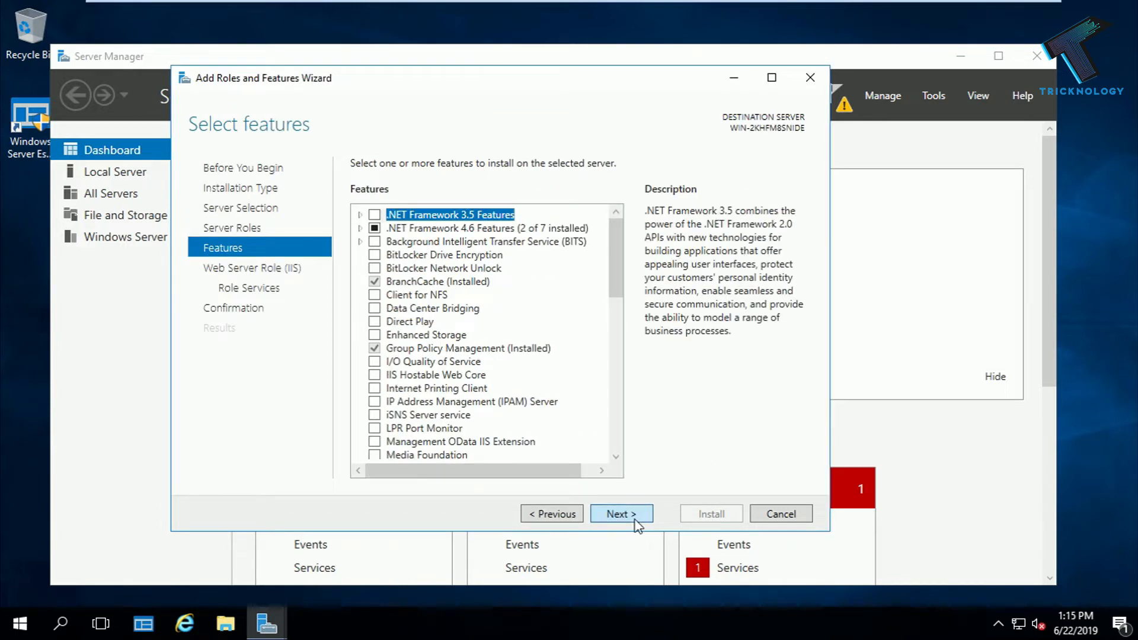
click(620, 514)
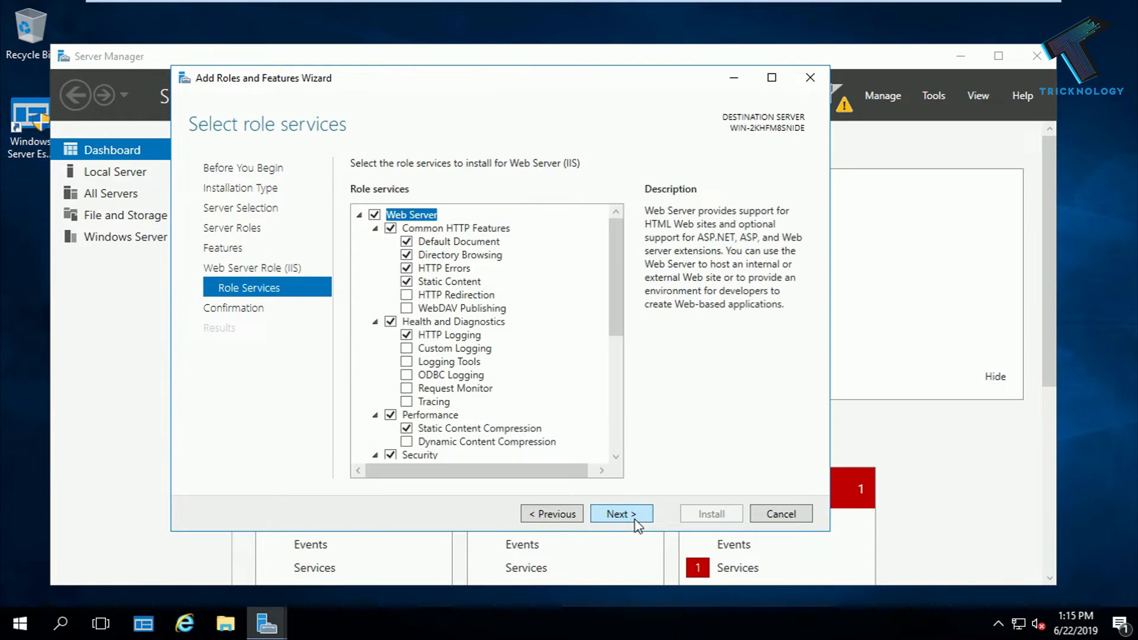
click(620, 514)
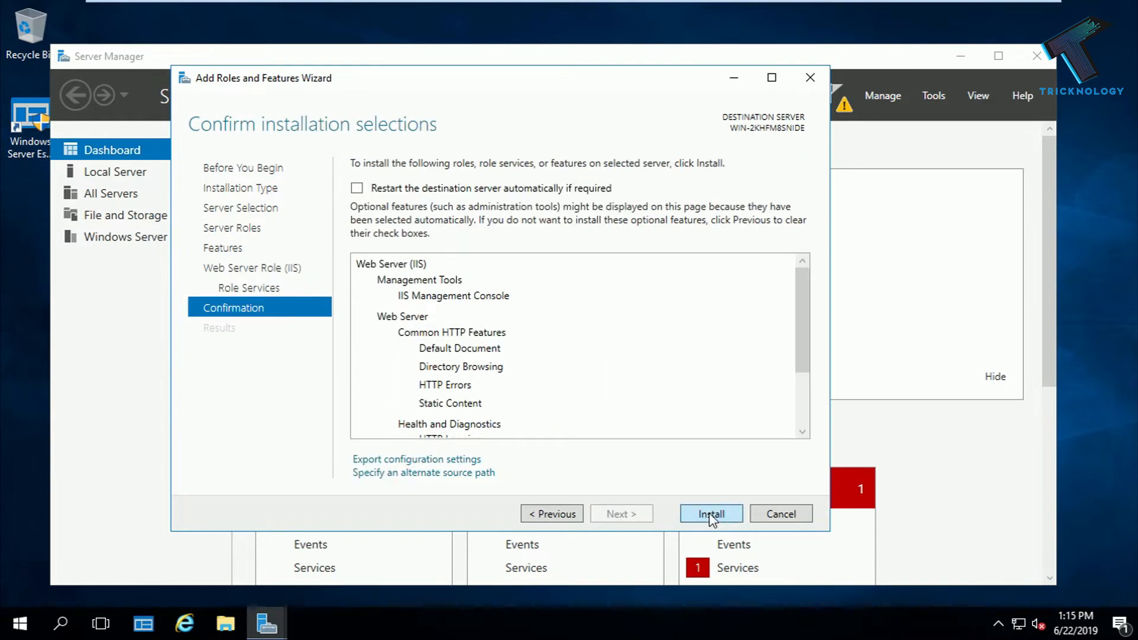
- Install the Web Server (IIS) role and close the wizard after it succeeds
click(711, 514)
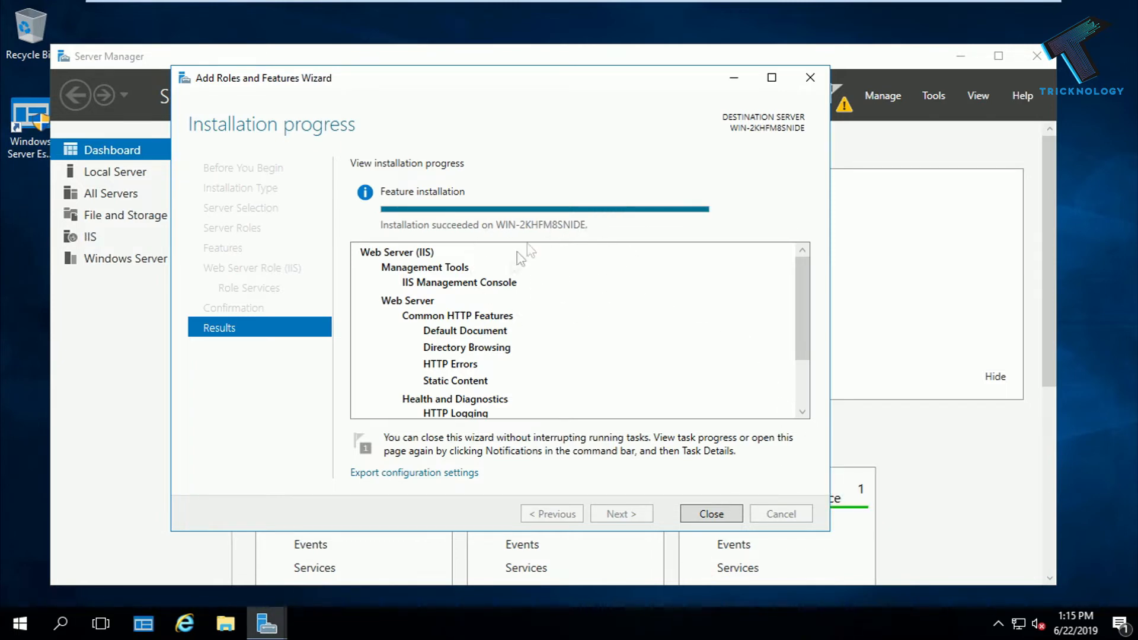
mouse_move(711, 514)
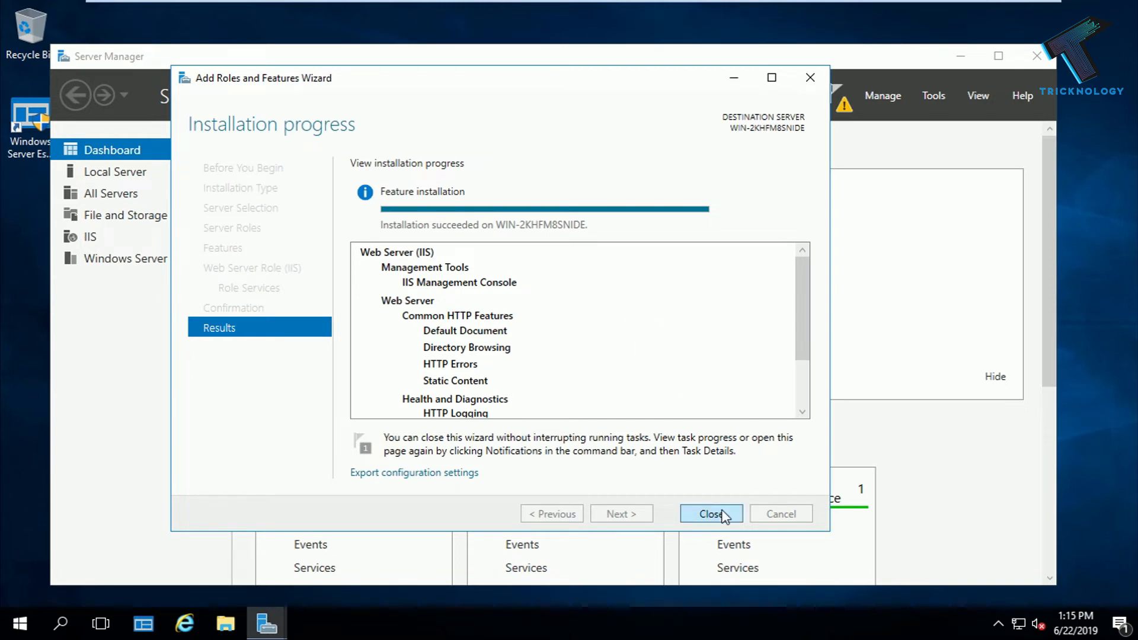
click(711, 514)
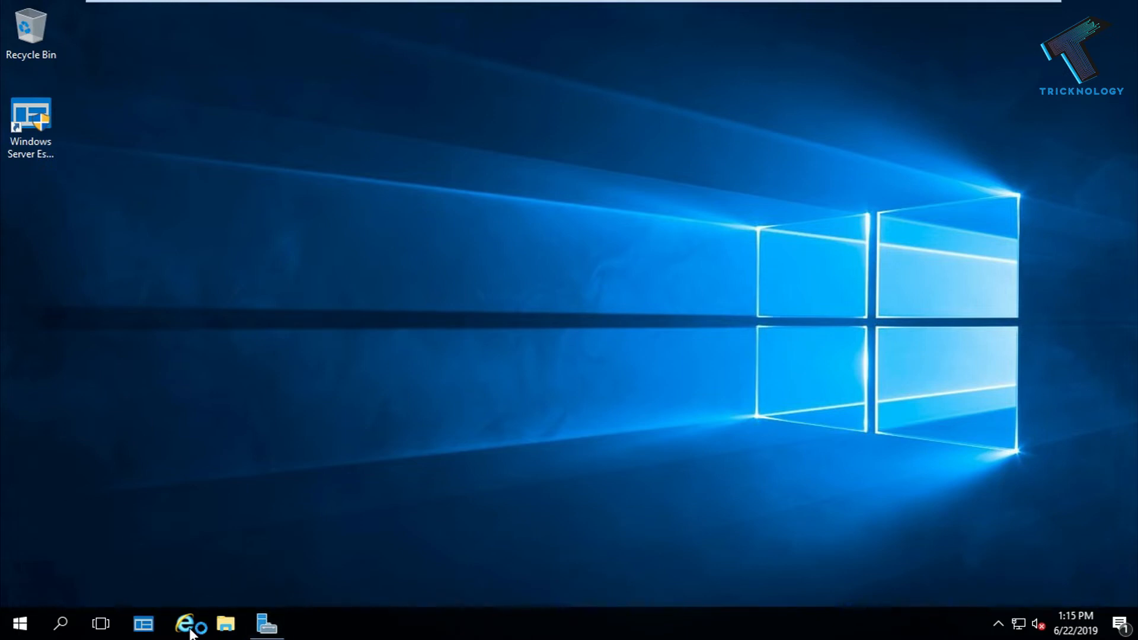
- Load localhost in Internet Explorer to show the default IIS welcome page
click(191, 623)
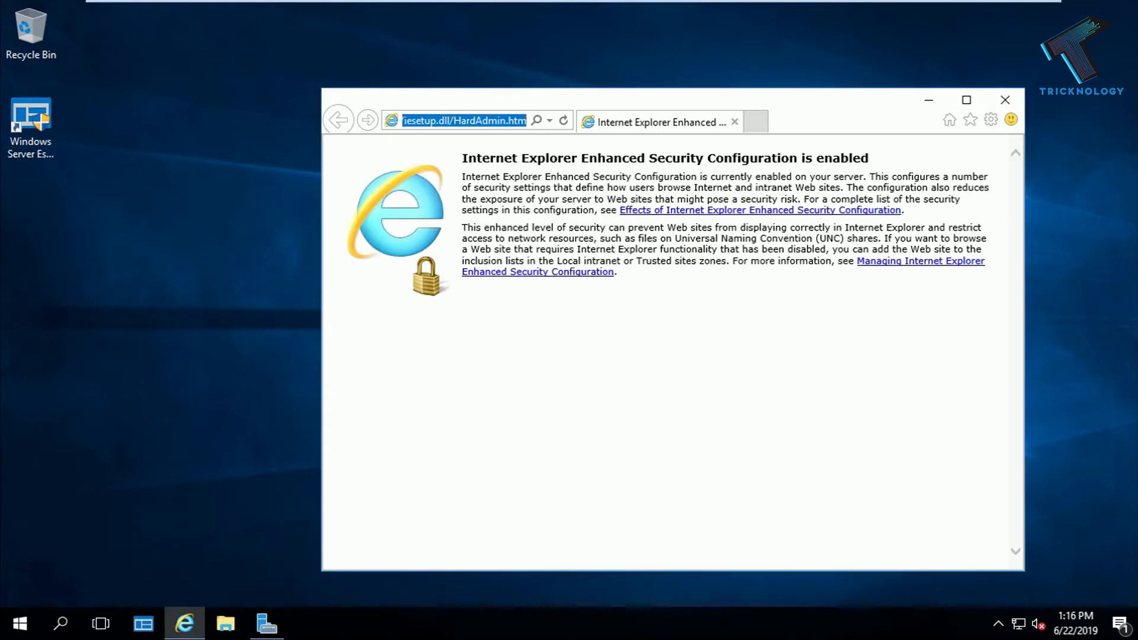
text(localhost)
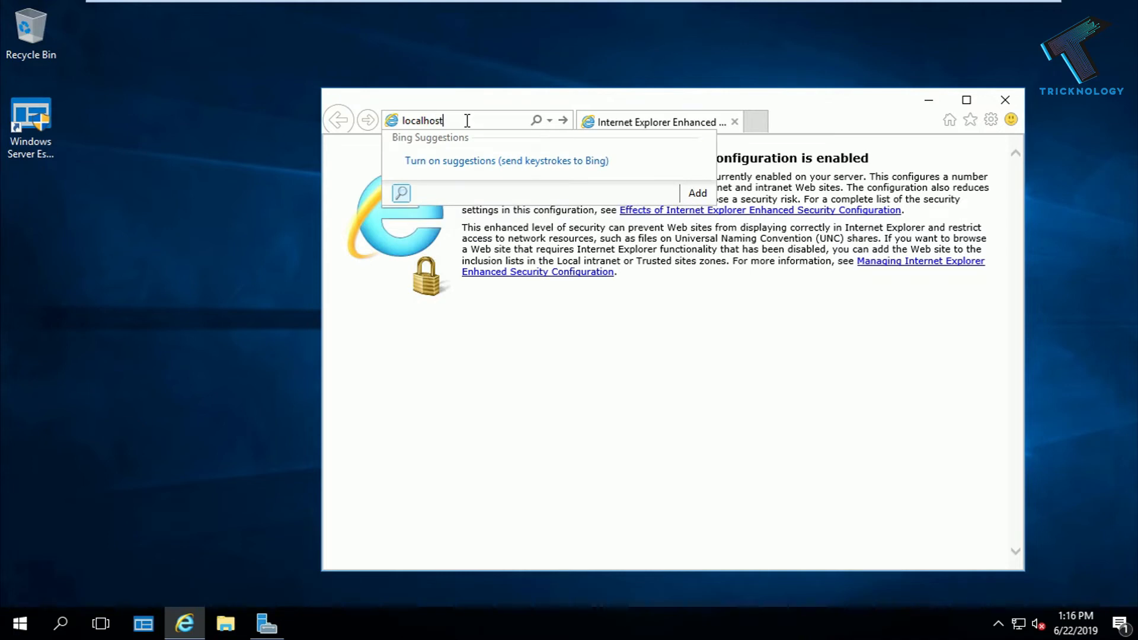
key(Return)
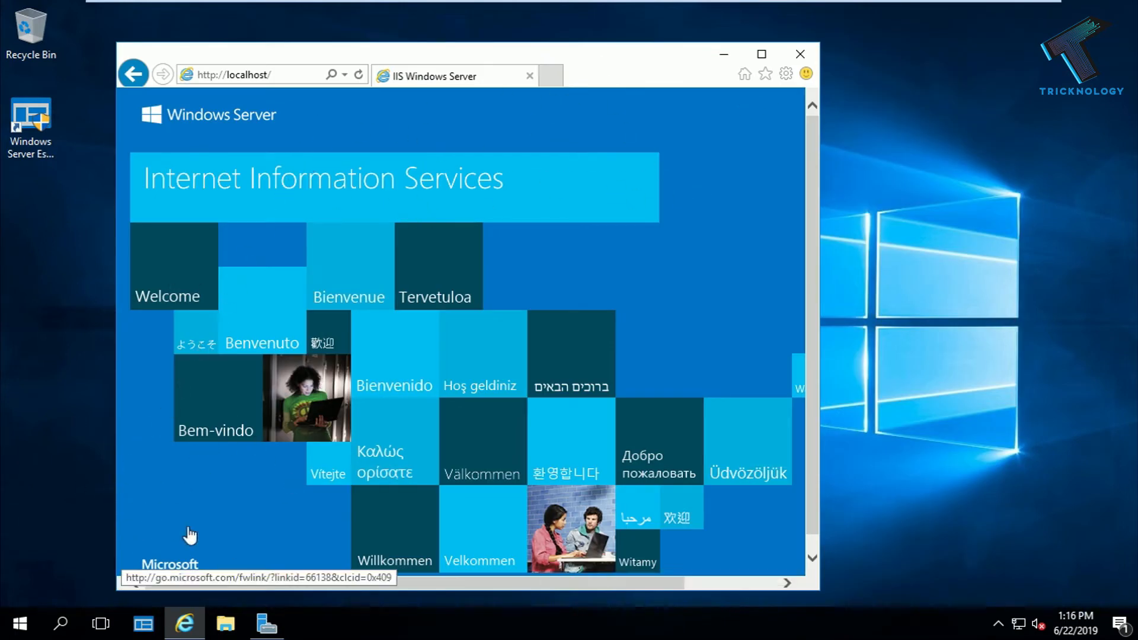
click(18, 623)
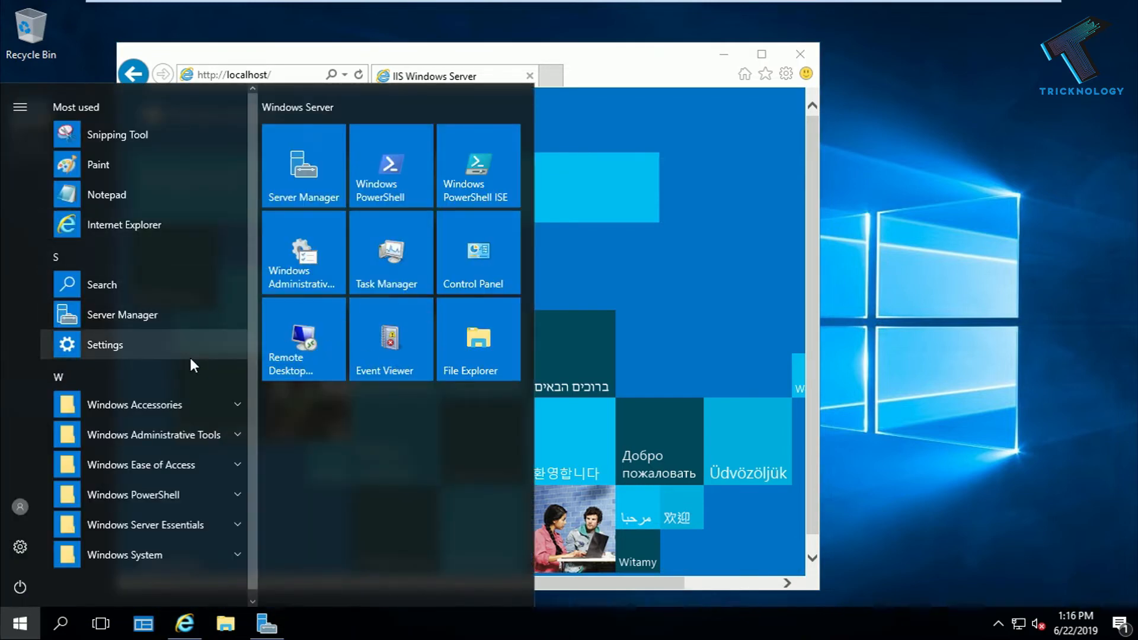
- Search 'cmd' from Start and launch Command Prompt
text(cm)
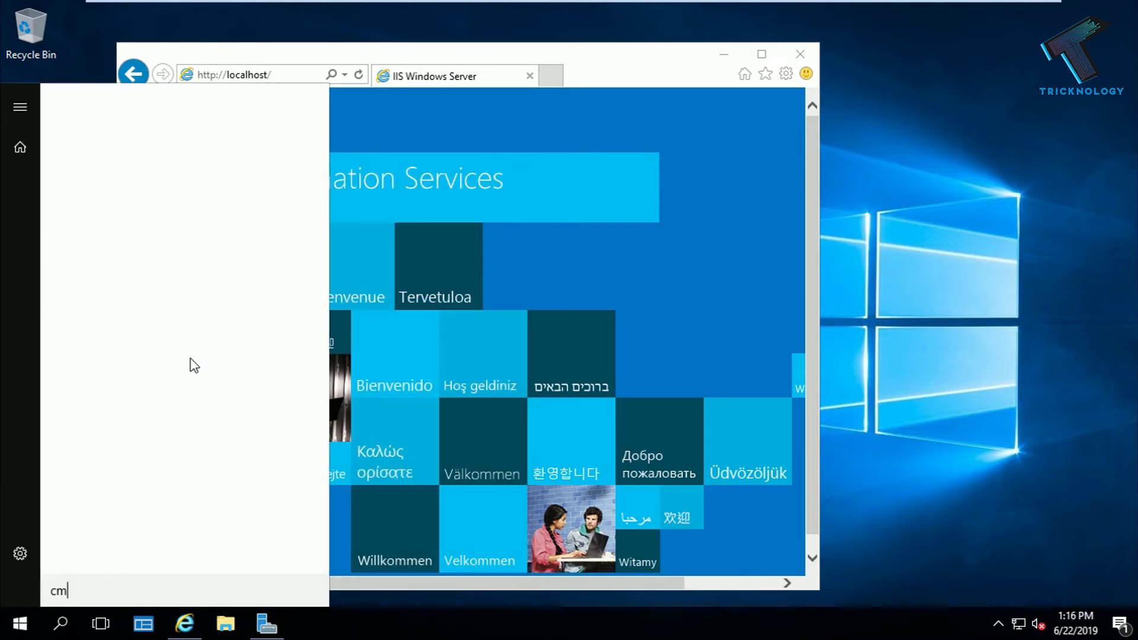
text(d)
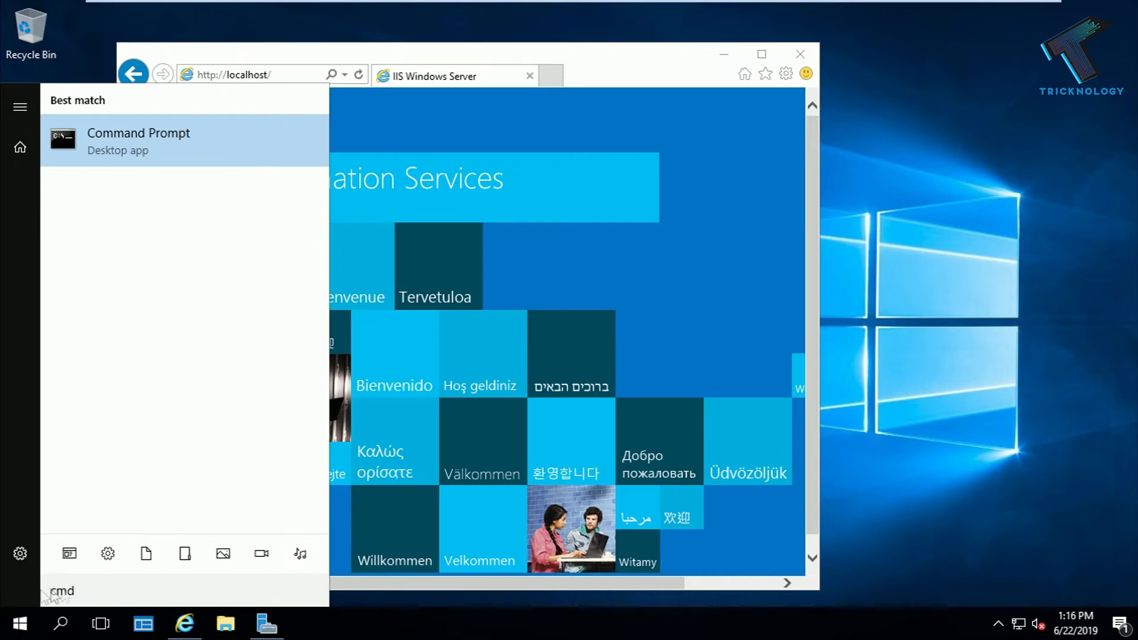
click(138, 139)
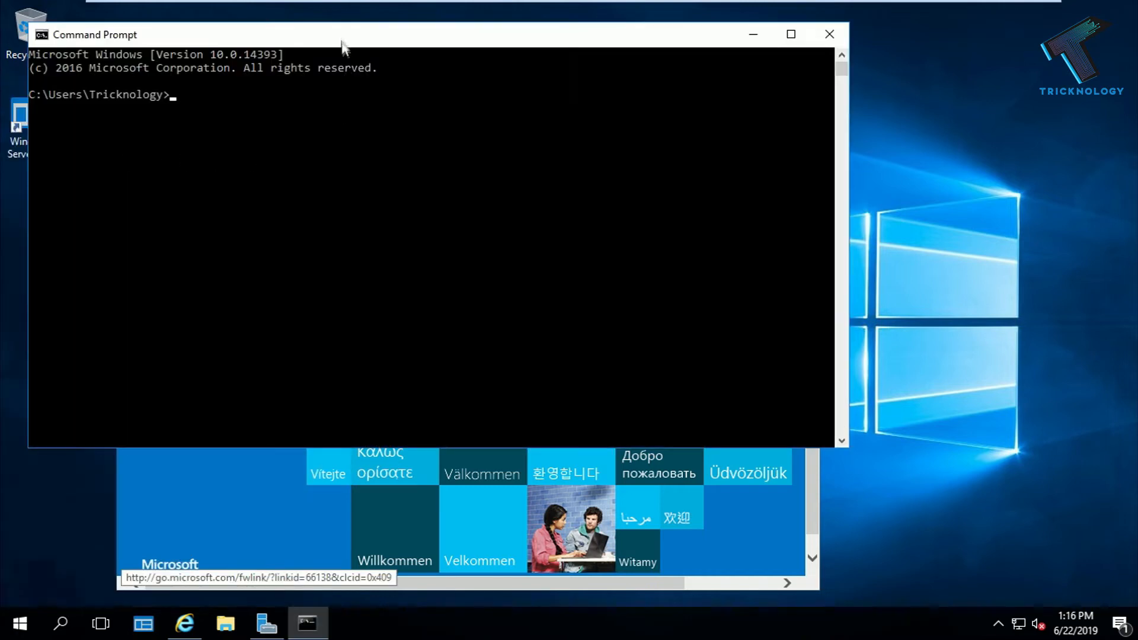
text(i)
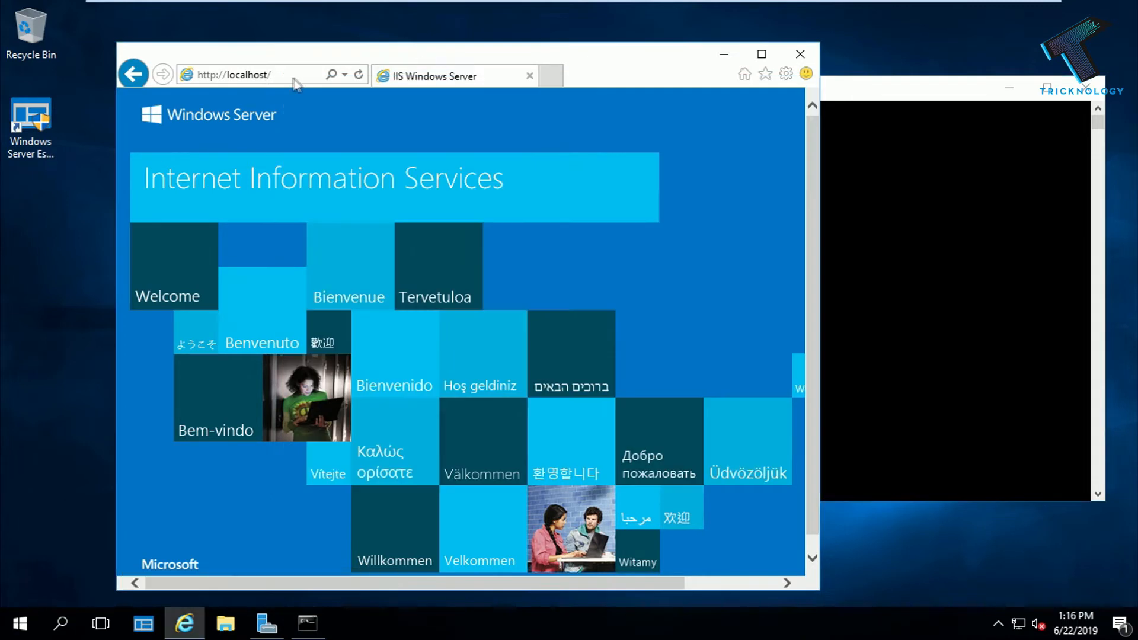
- Browse to 192.168.0.103 in Internet Explorer, then open File Explorer at This PC
text(192.168.0.103/)
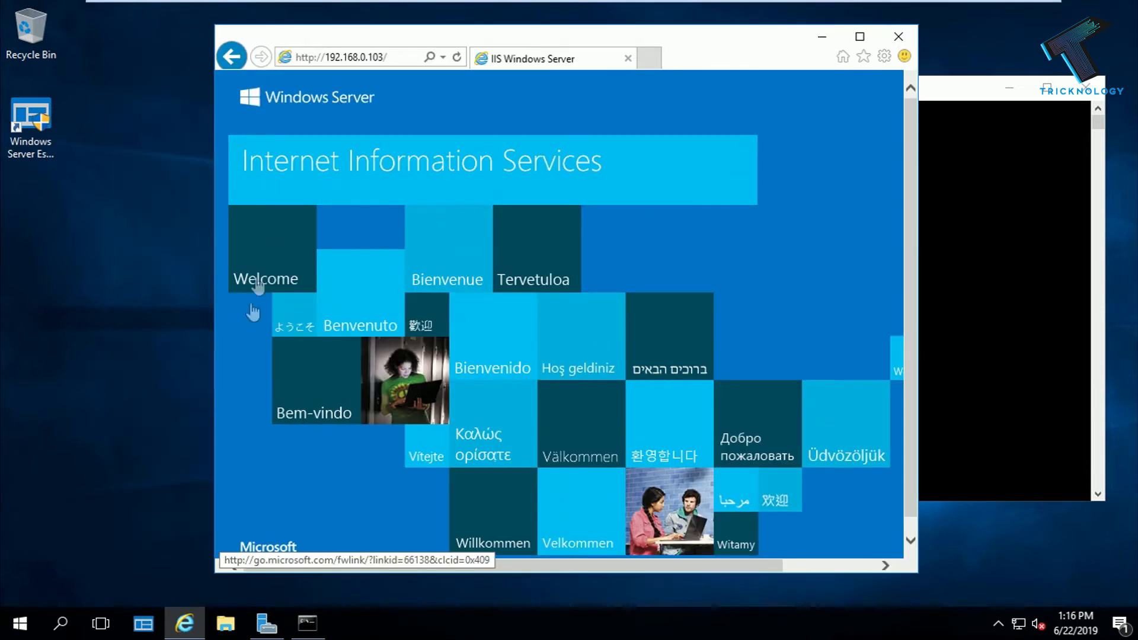
click(225, 623)
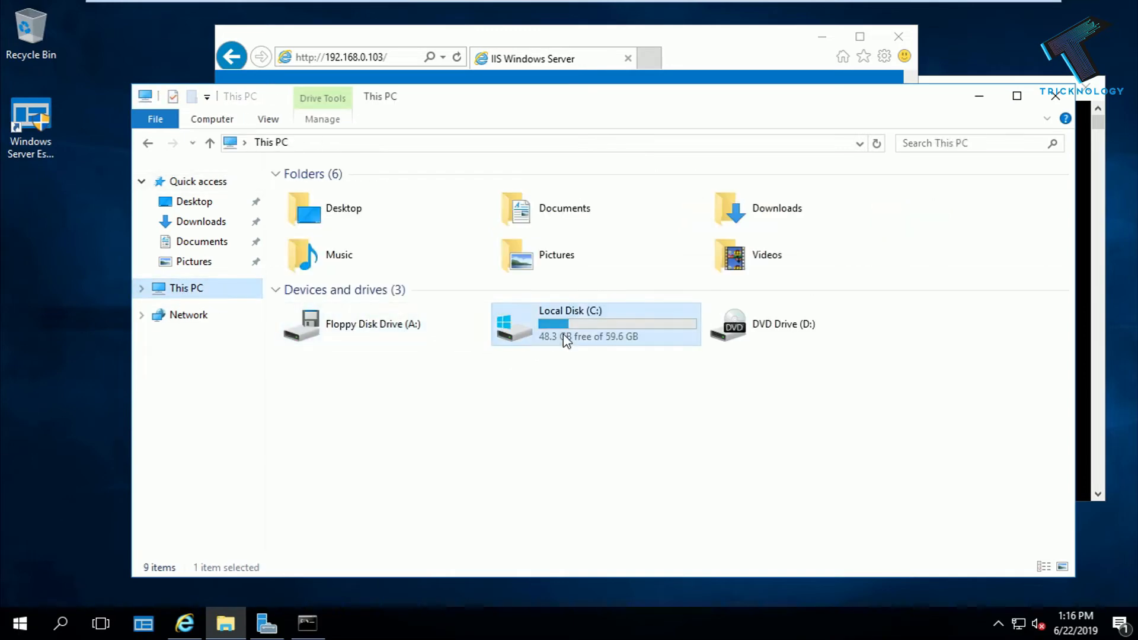
- Move the iisstart files from C:\inetpub\wwwroot to the desktop, approving the access prompt
double_click(595, 324)
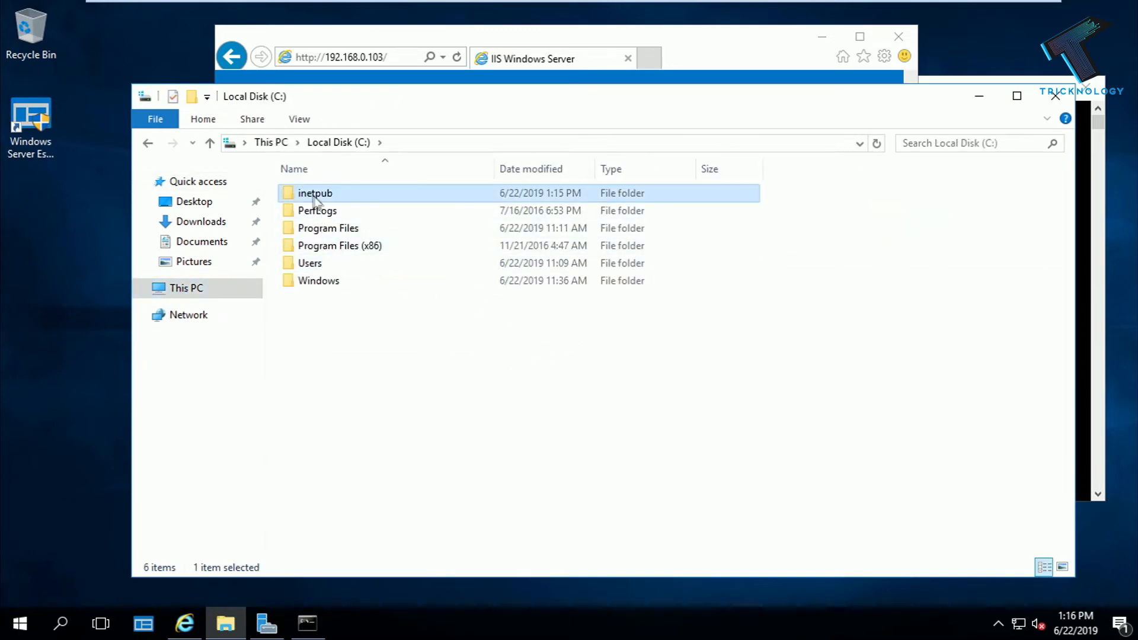
mouse_move(314, 194)
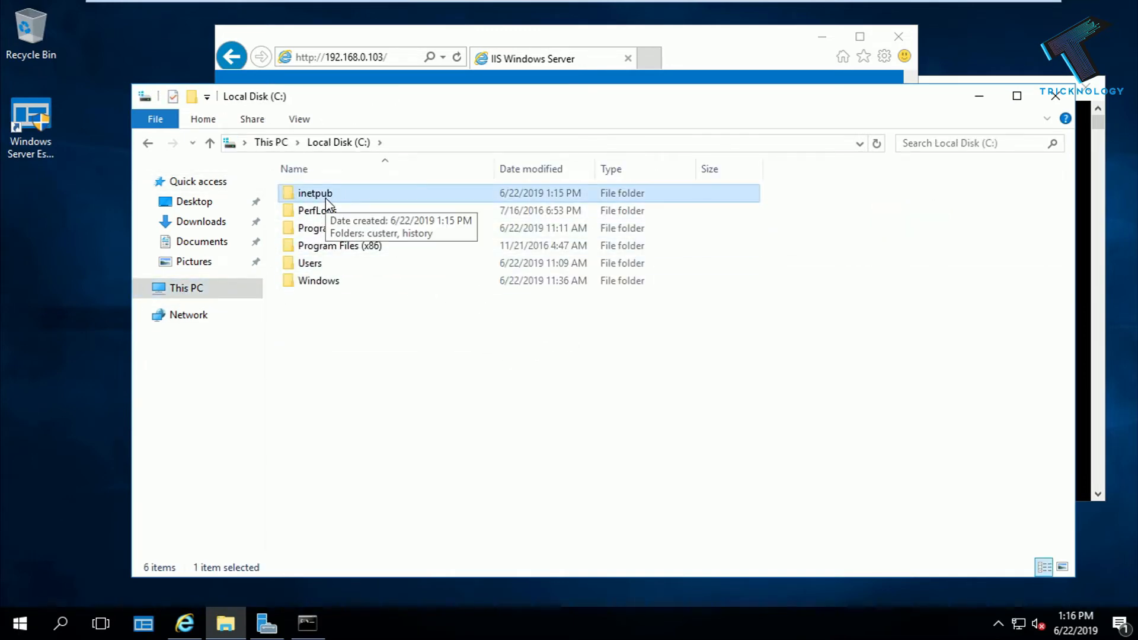
mouse_move(409, 204)
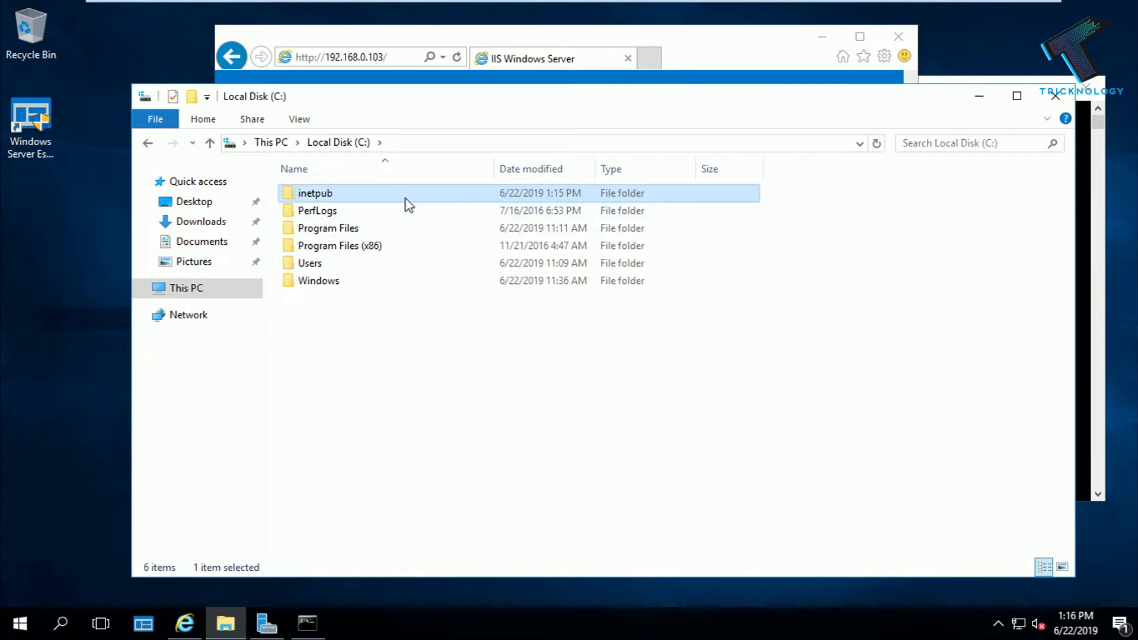
double_click(314, 192)
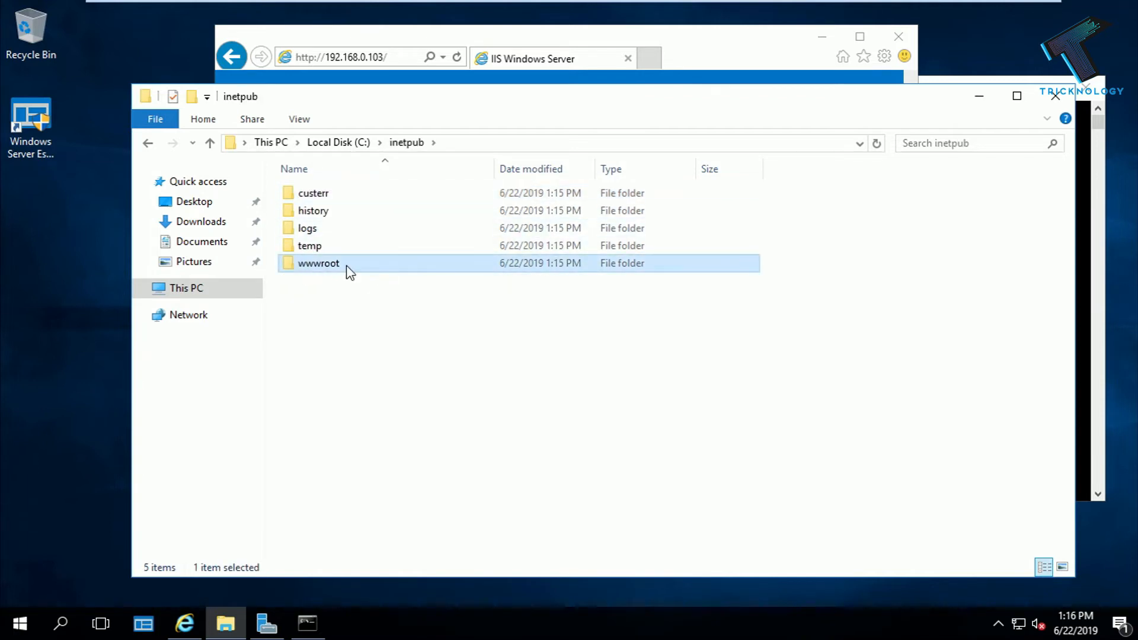
mouse_move(390, 270)
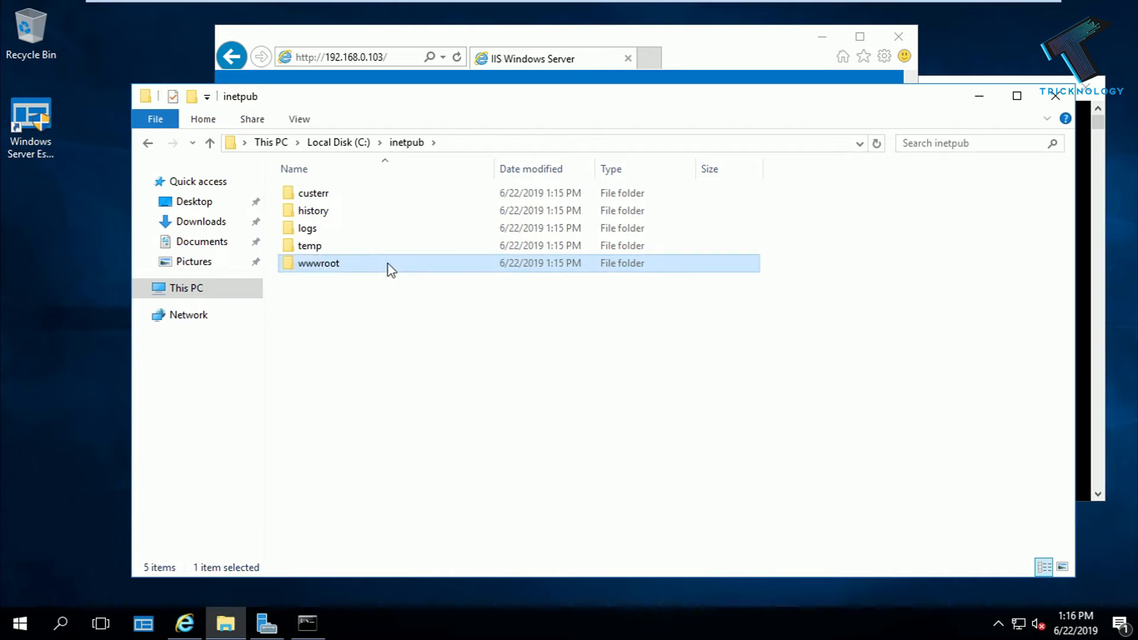
double_click(317, 262)
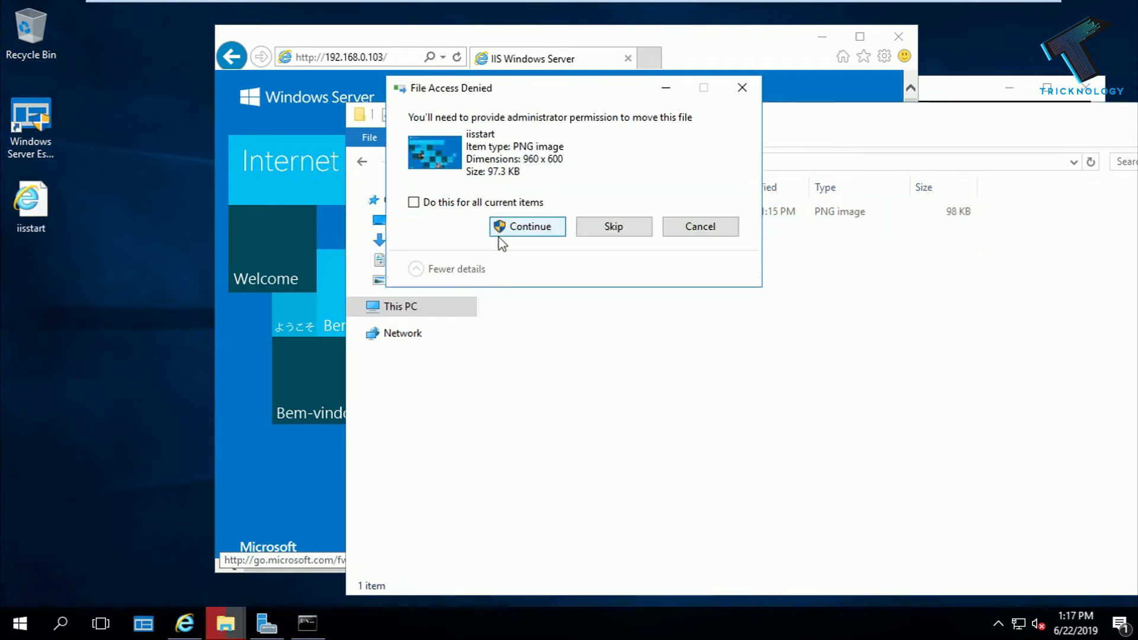
click(527, 225)
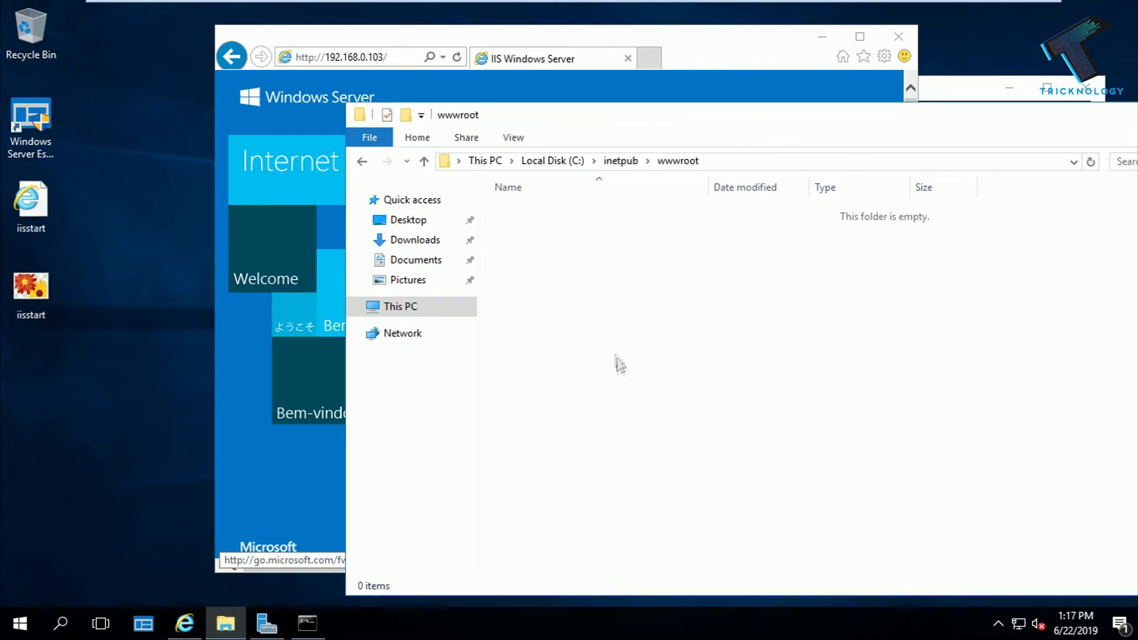
- Create a New Text Document on the desktop and place it under the iisstart icons
right_click(123, 523)
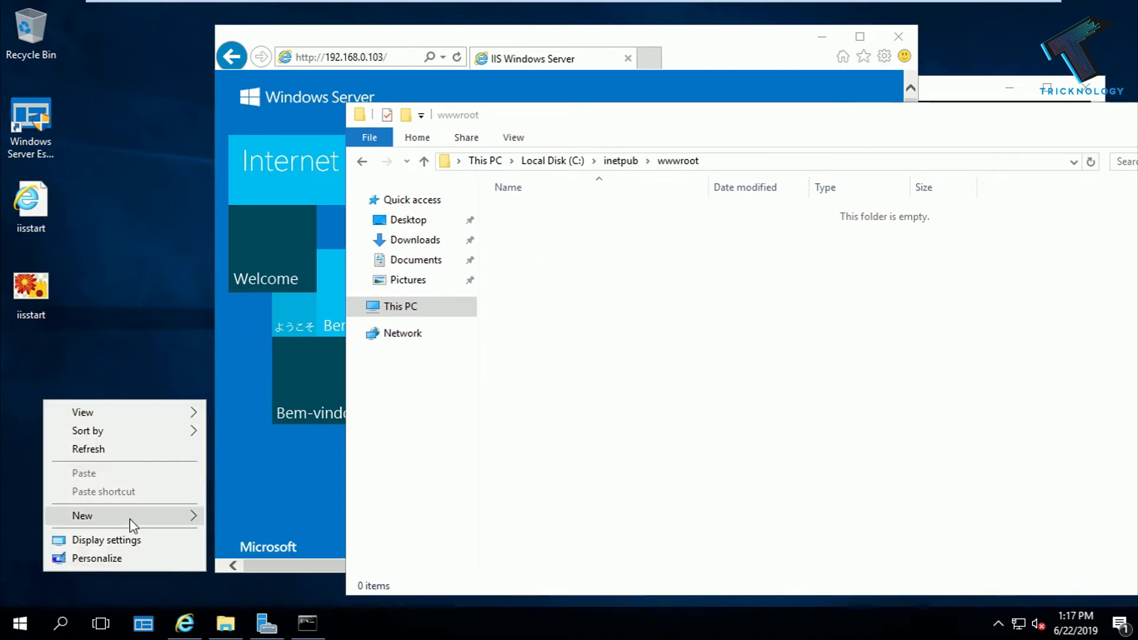
click(82, 515)
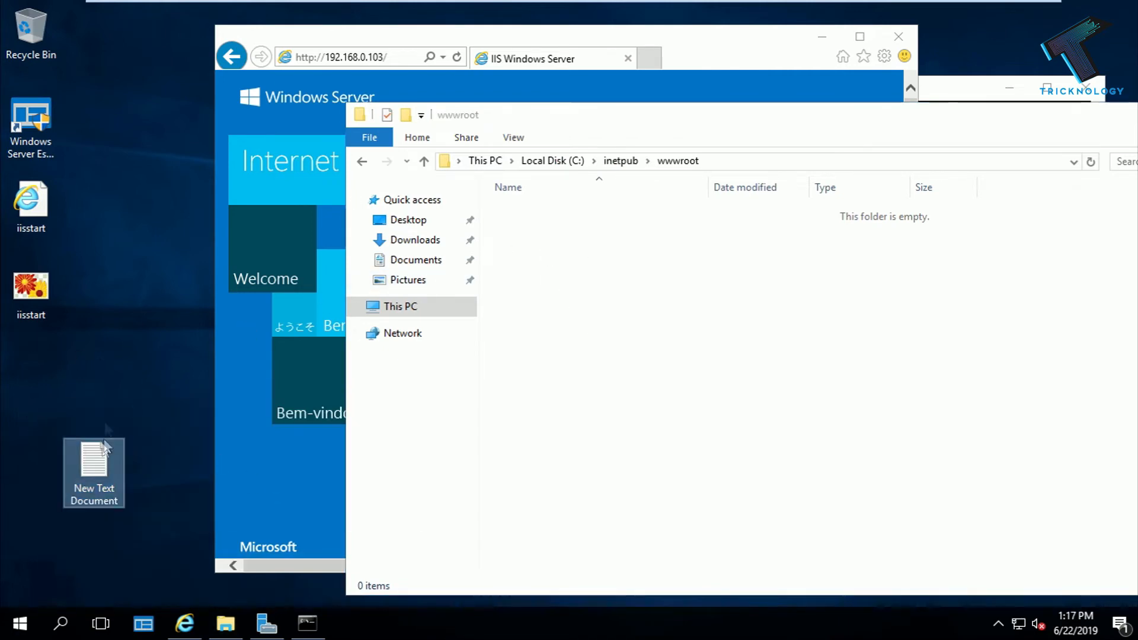
drag(94, 471, 32, 384)
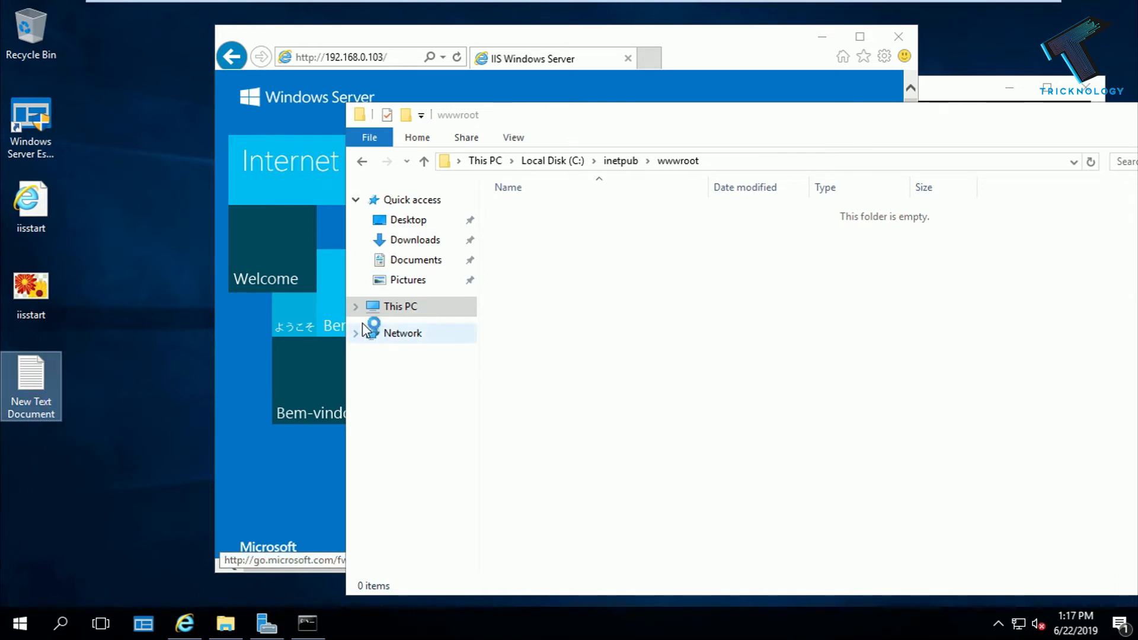
- Type an <html><body> page reading 'Test Tricknology' into the new text document in Notepad
double_click(31, 378)
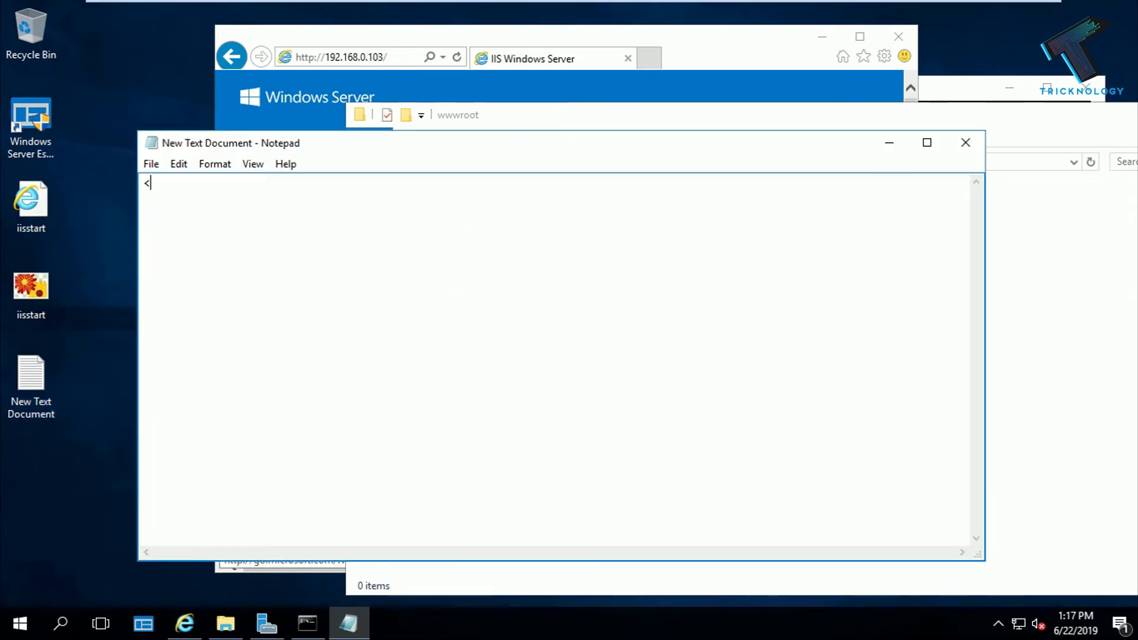
text(html)
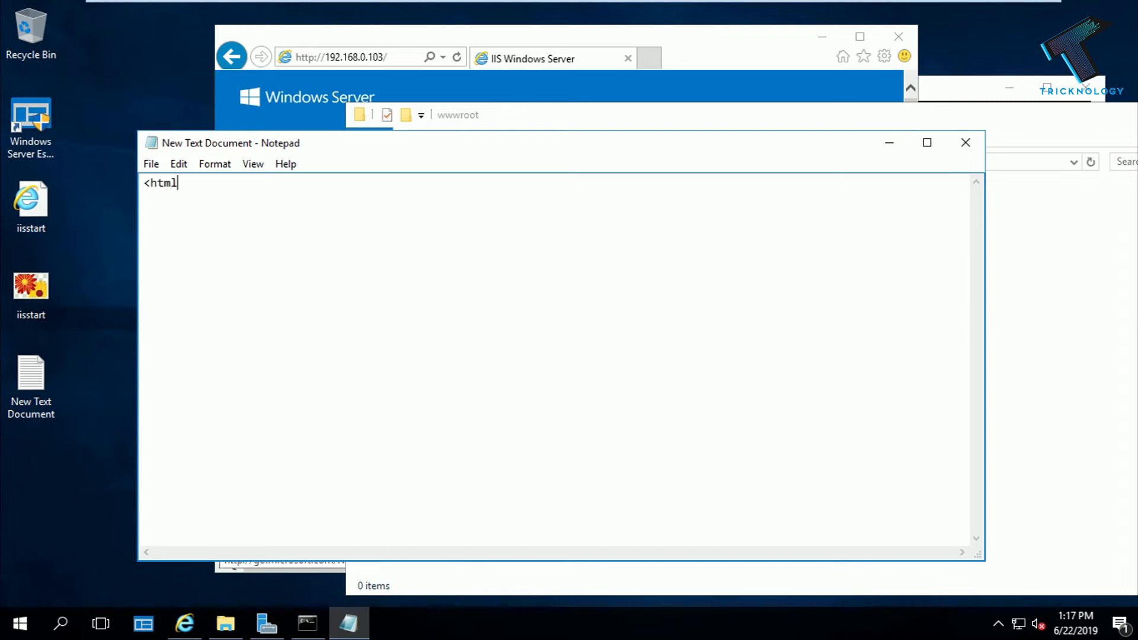
text(>)
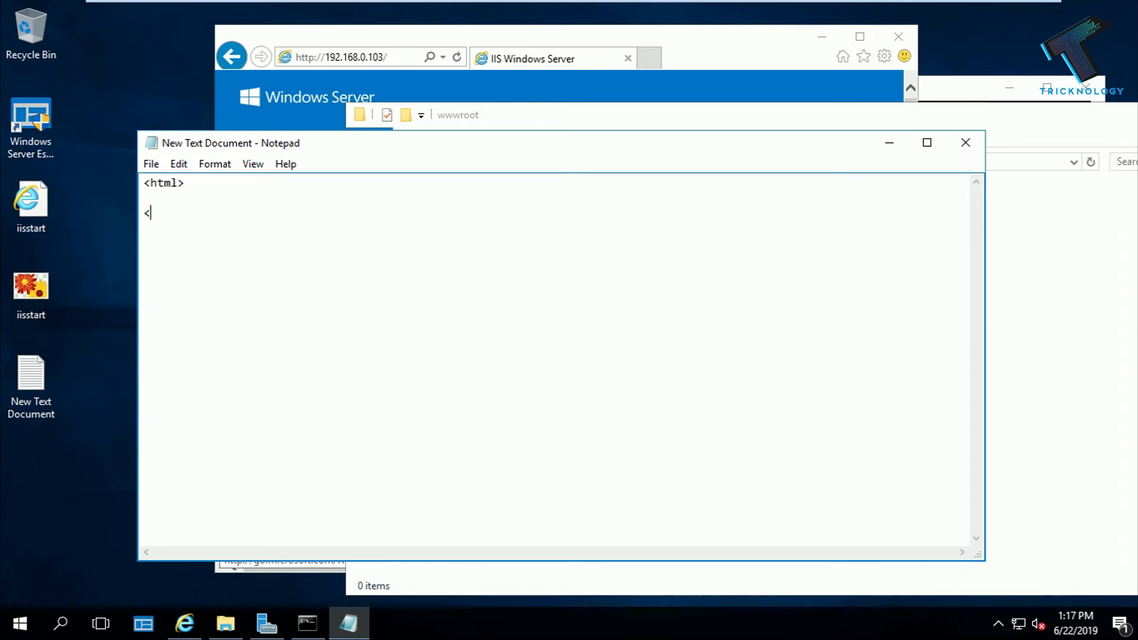
text(body>)
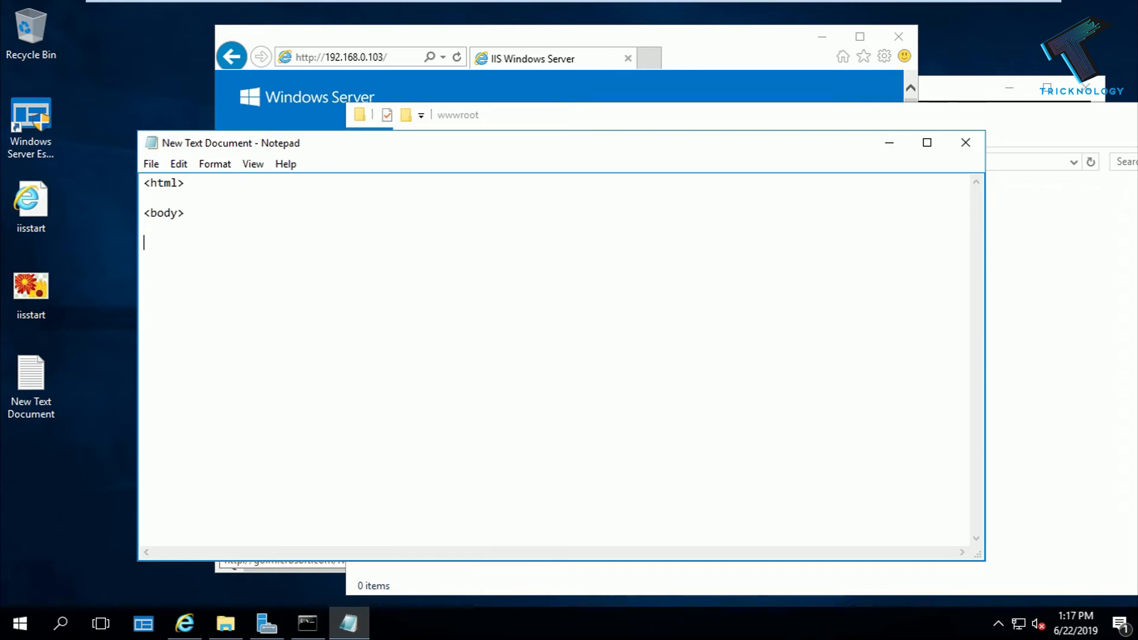
text(Text)
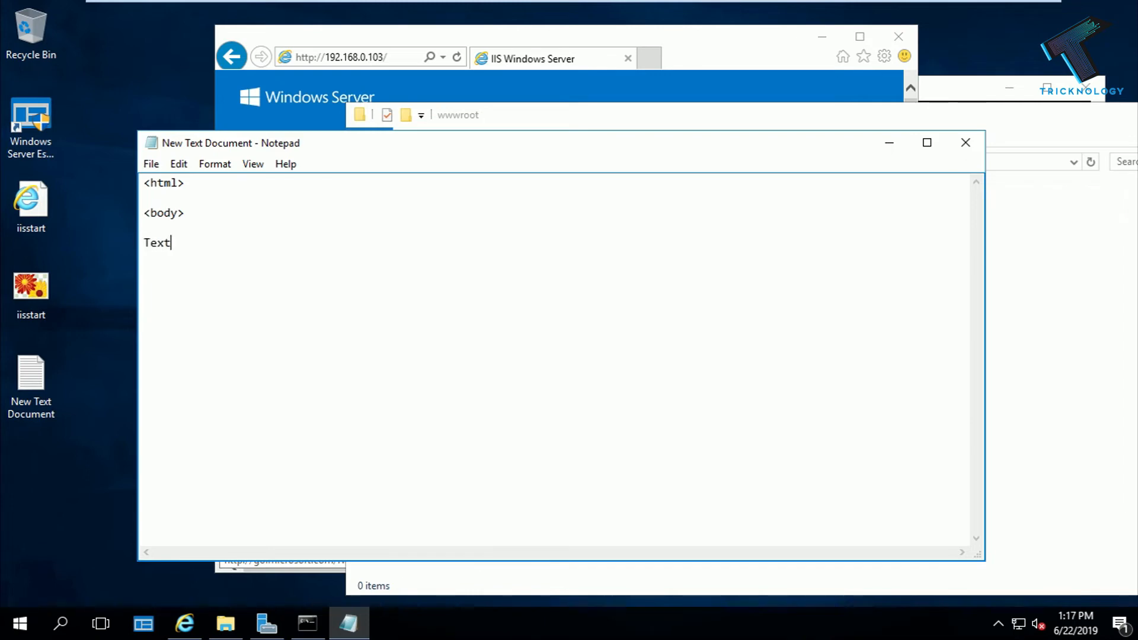
key(Backspace)
text(st Tricknology)
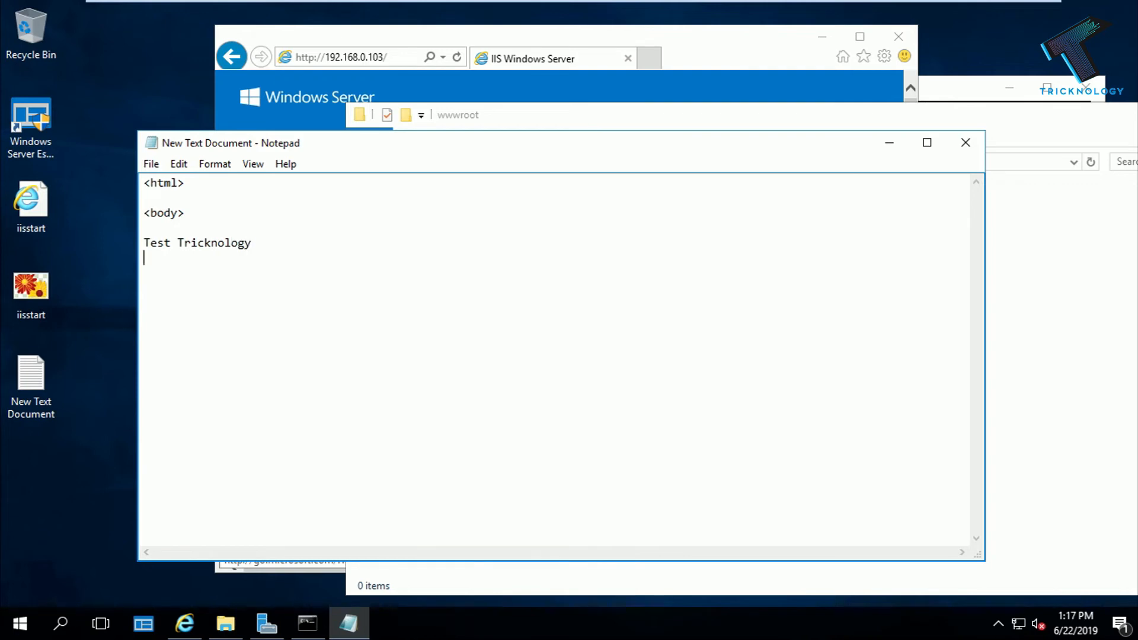
text(</body)
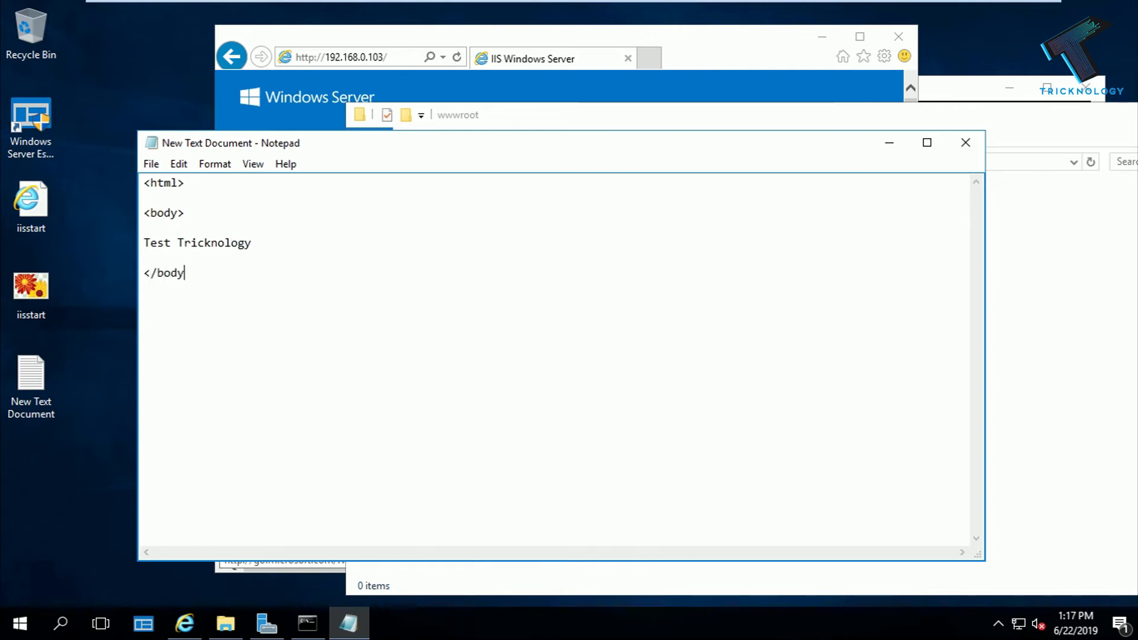
text(>)
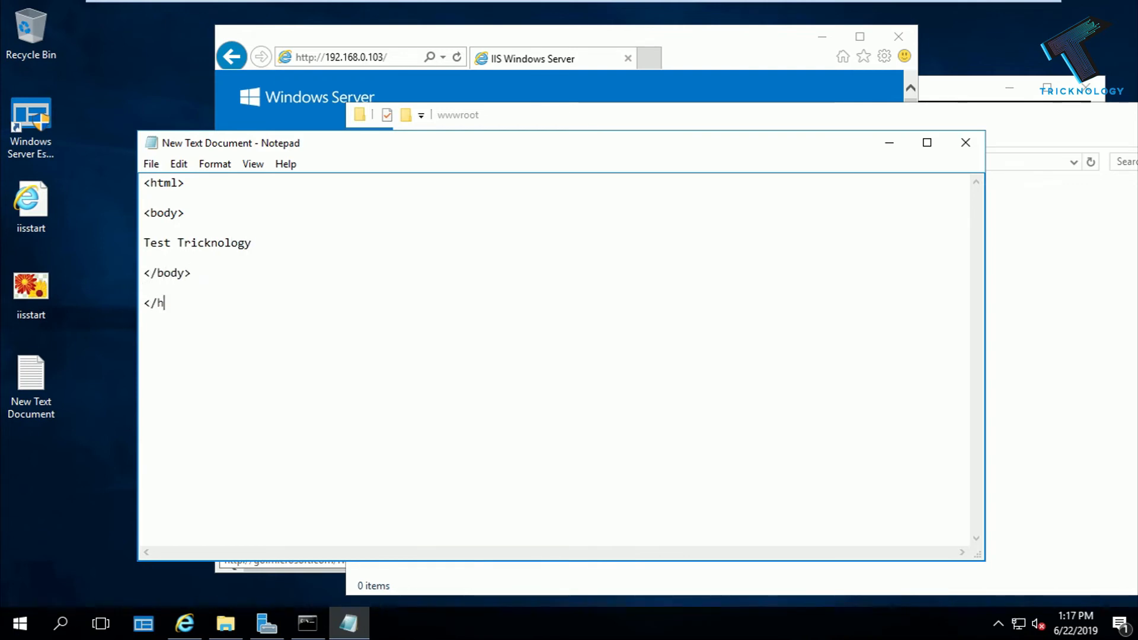
text(tml>)
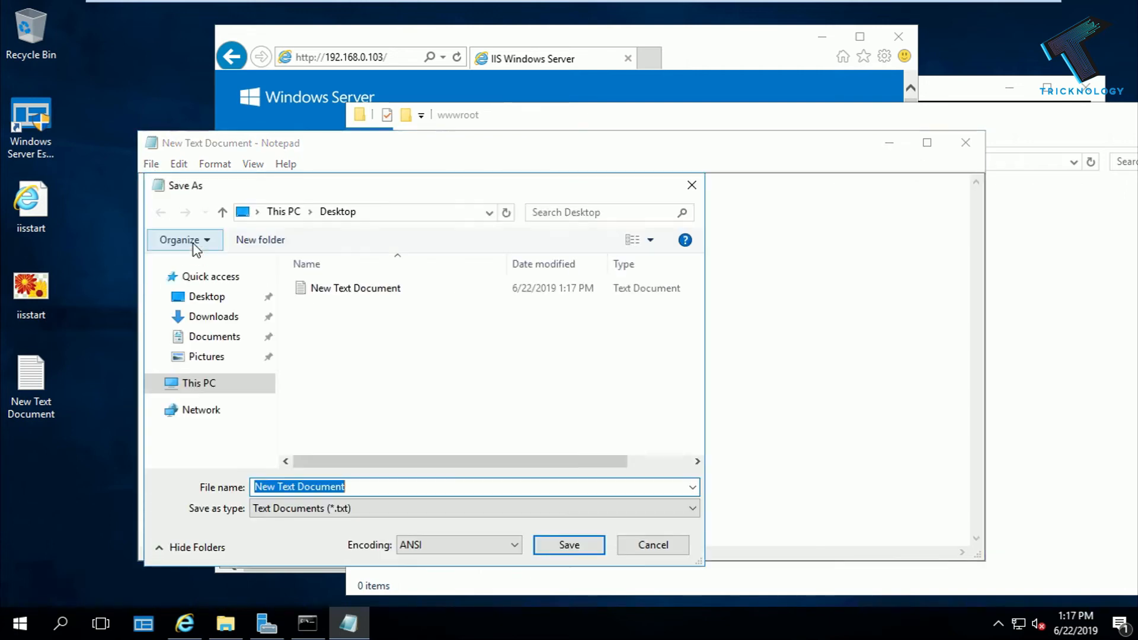
- Save the page as index.html with the All Files type
click(471, 508)
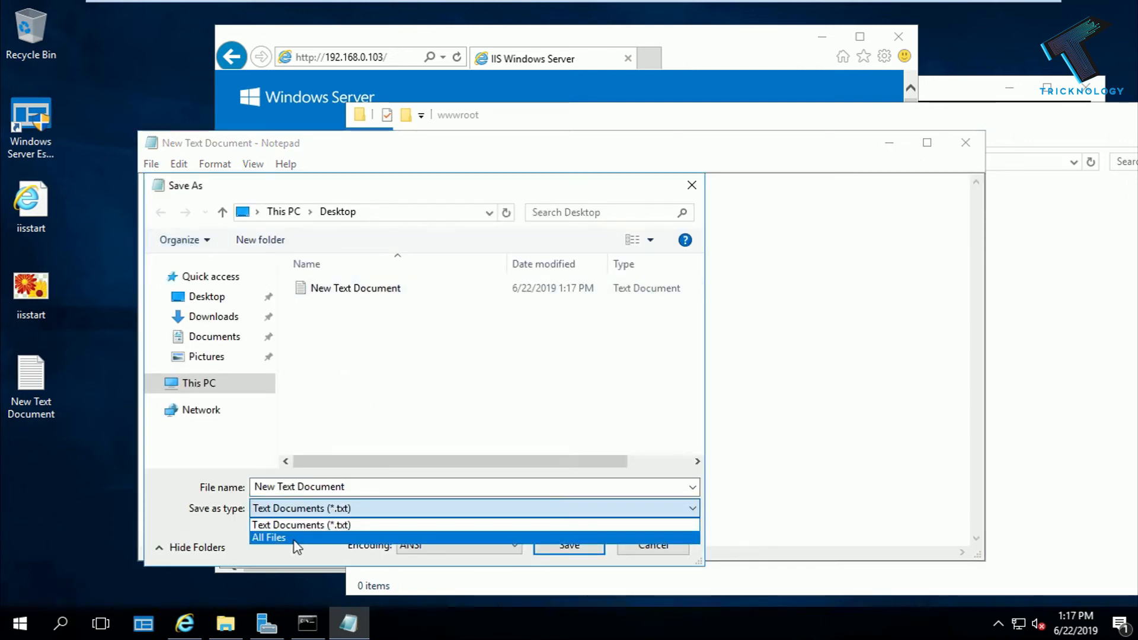
click(268, 537)
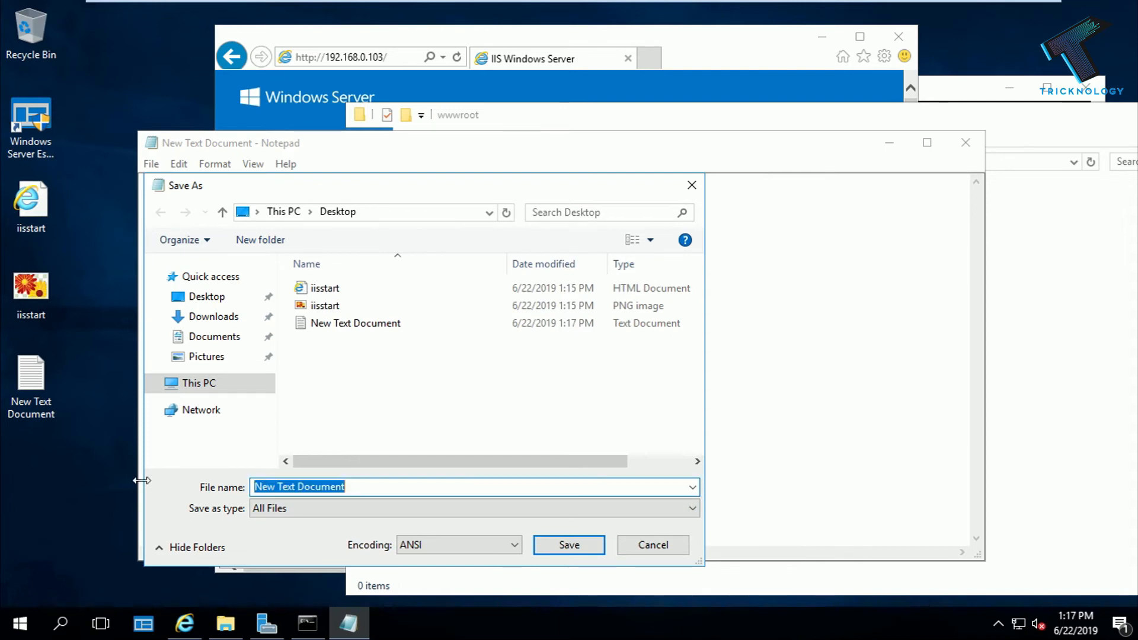
text(index)
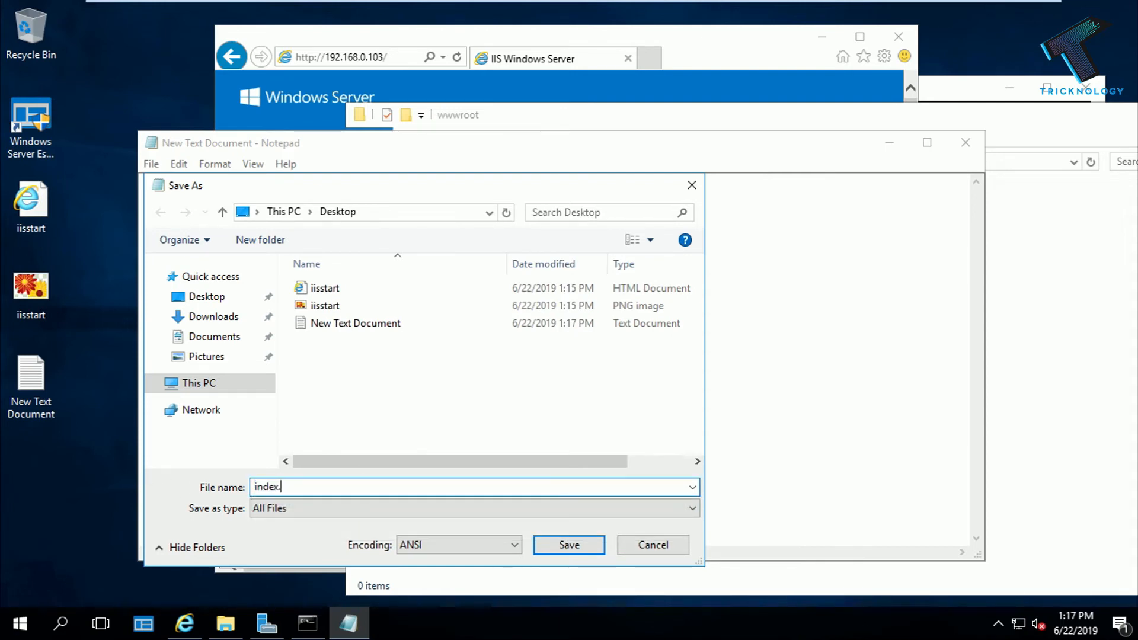
text(.html)
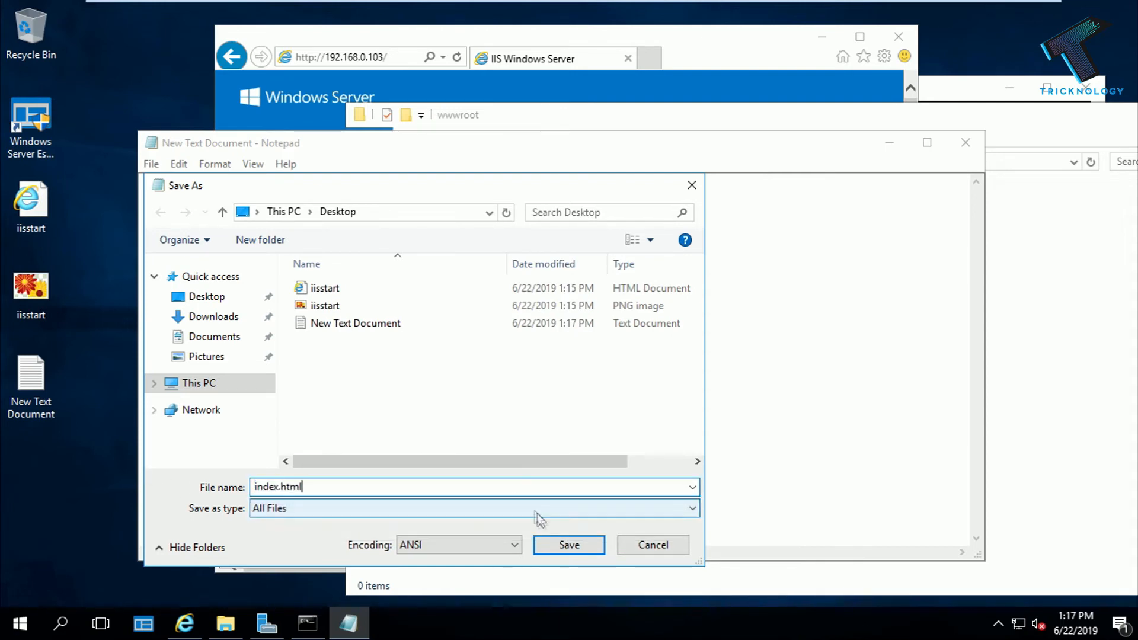
click(569, 546)
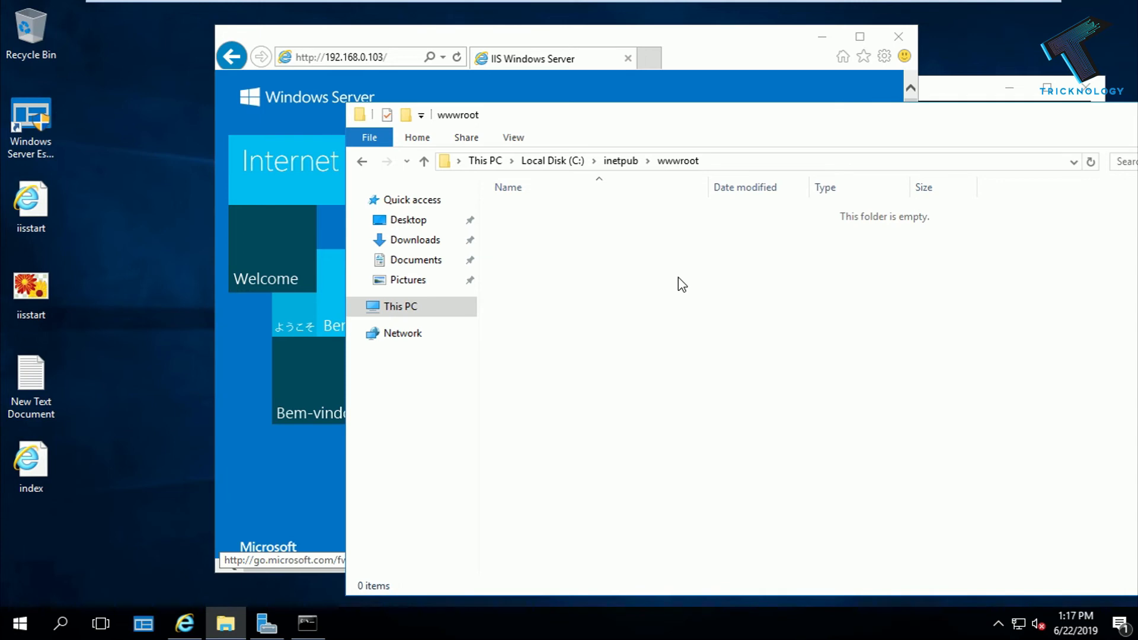
mouse_move(827, 281)
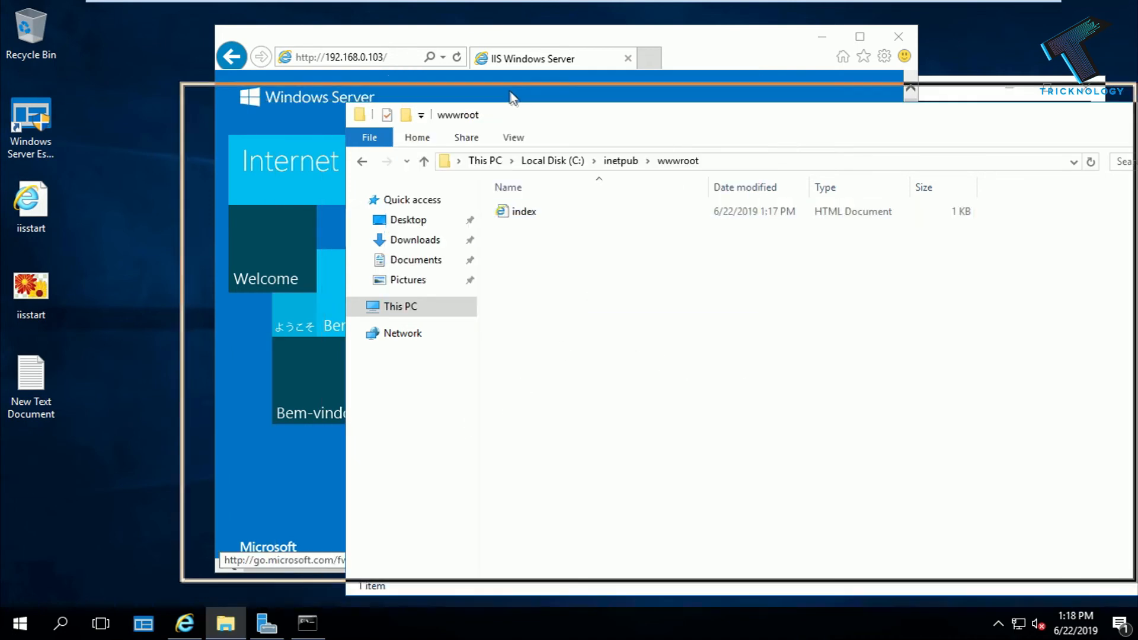
- Open the Start menu to search for IIS Manager
click(20, 623)
text(iis)
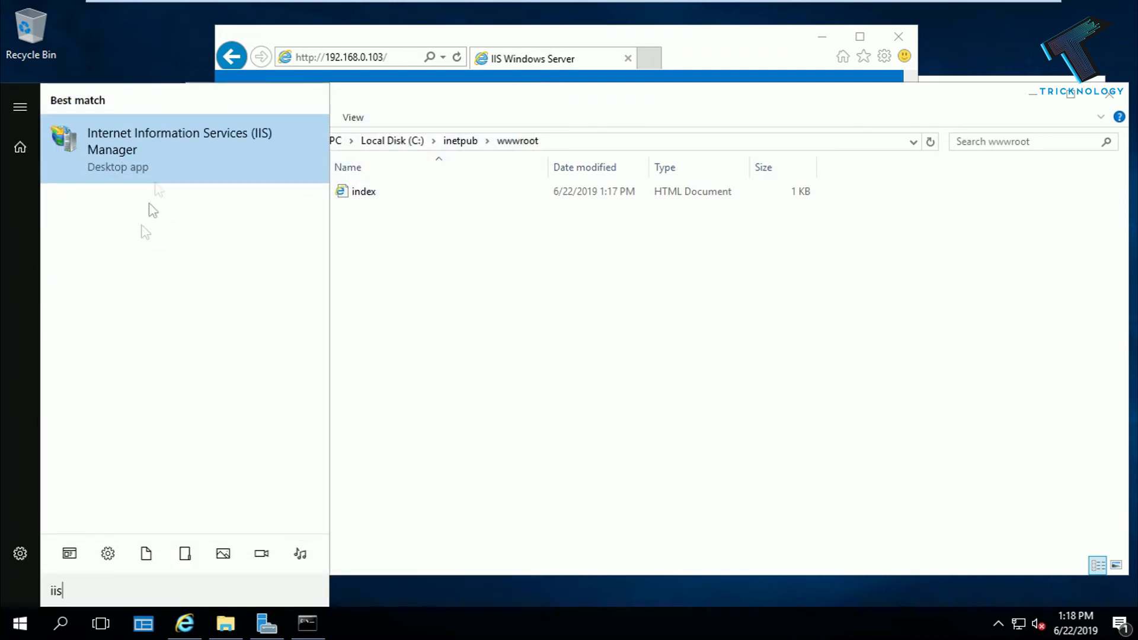
- Launch IIS Manager, expand the server's Sites and remove Default Web Site
click(179, 141)
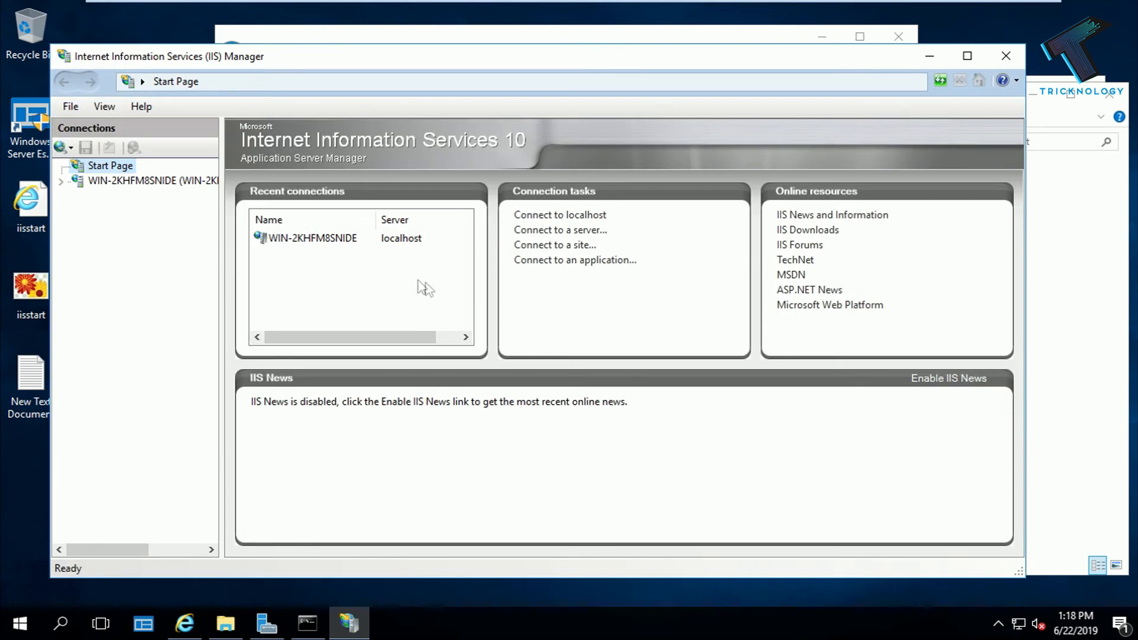
click(152, 180)
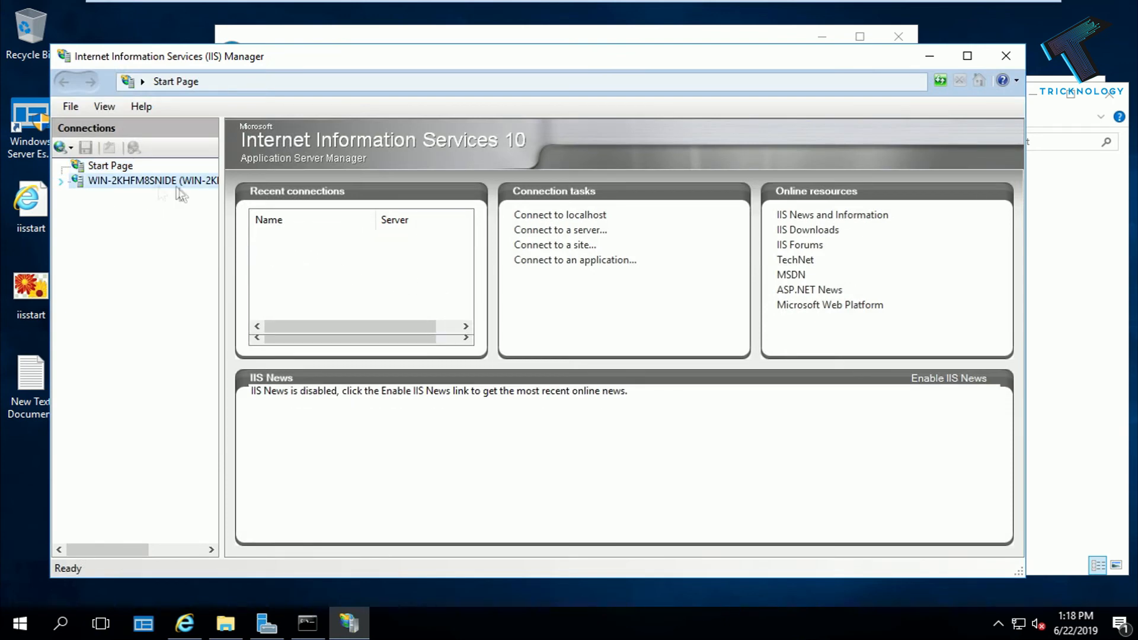
click(152, 181)
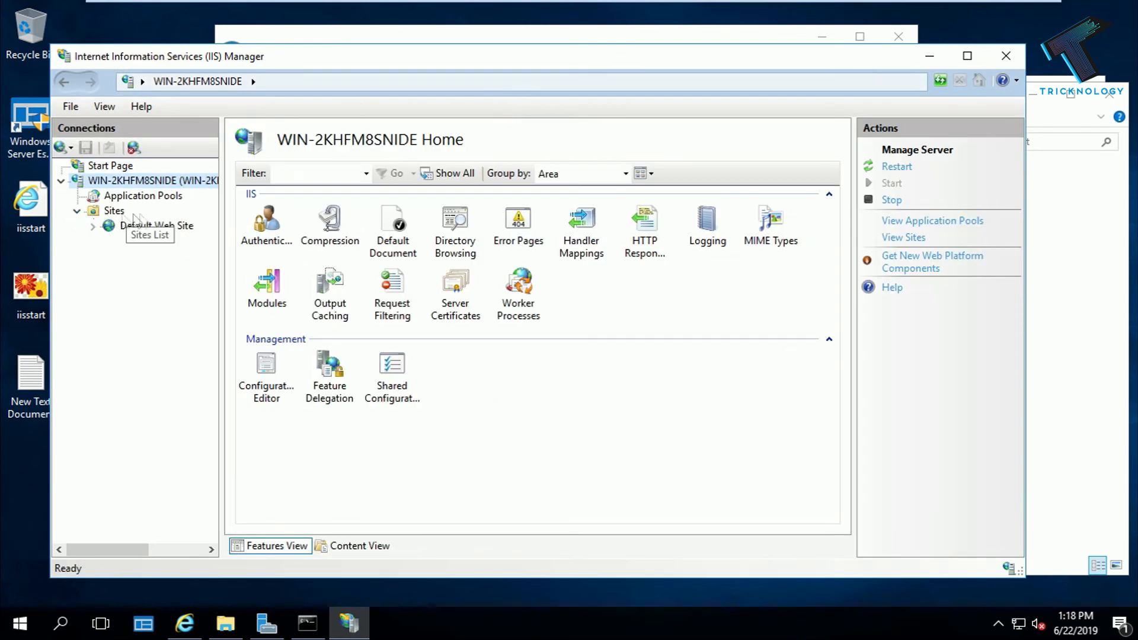
click(155, 226)
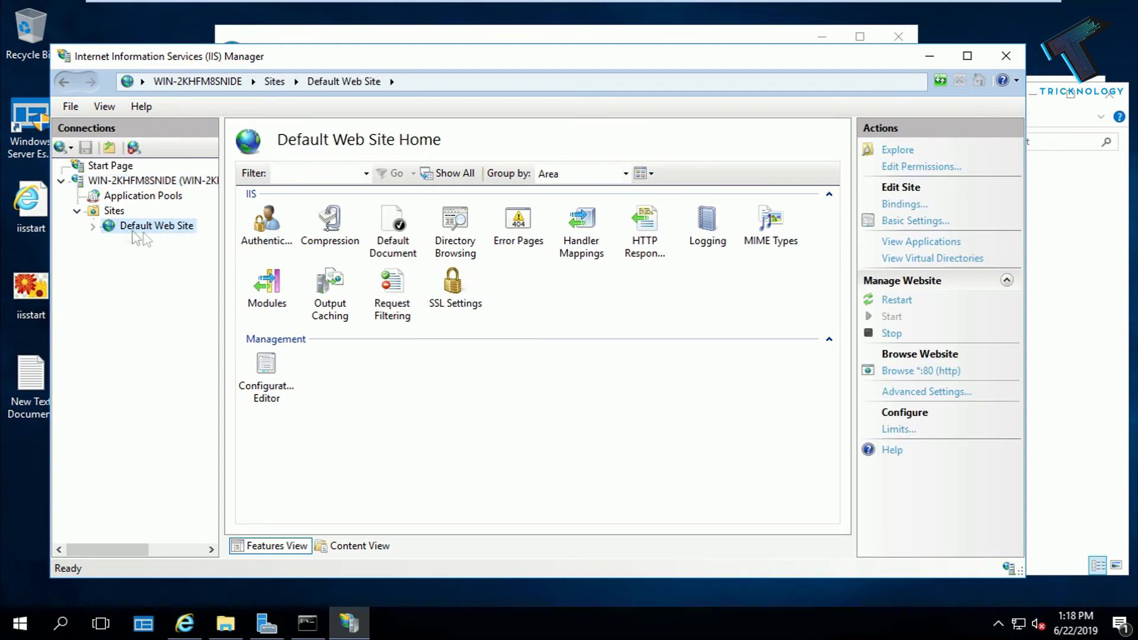
right_click(156, 226)
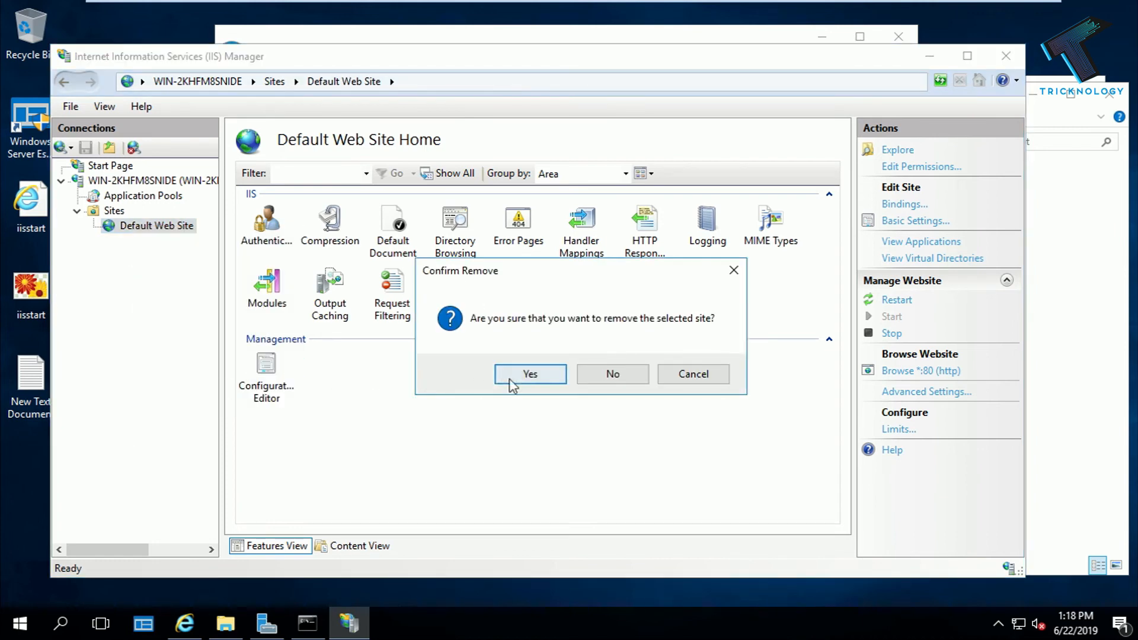
click(529, 374)
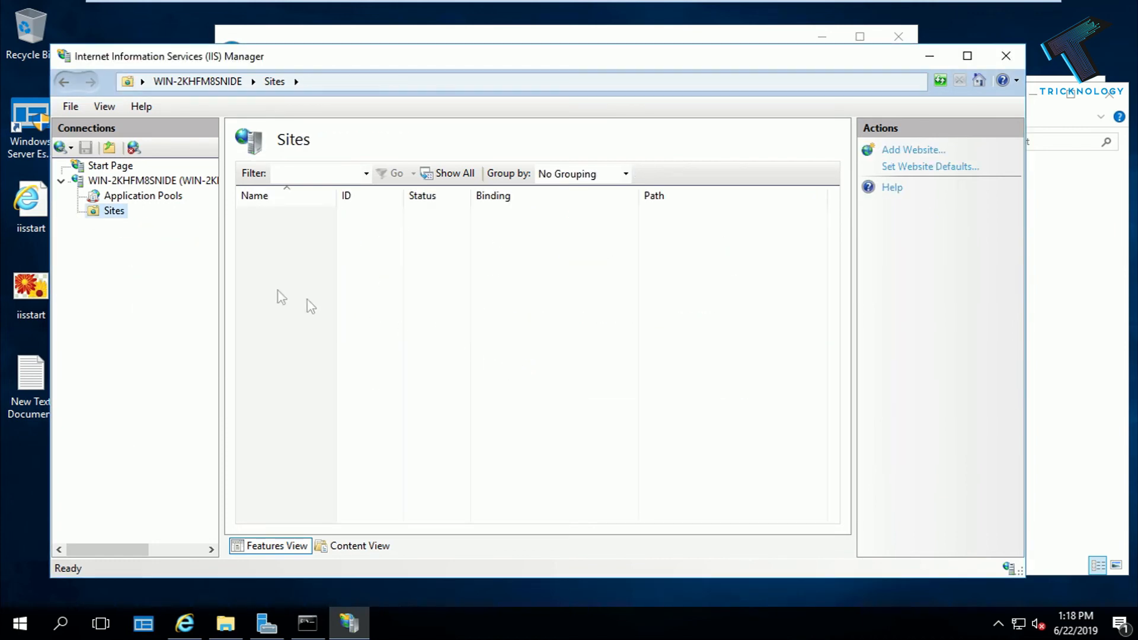
- Add website 'Tricknology' with physical path C:\inetpub\wwwroot and create it
right_click(114, 210)
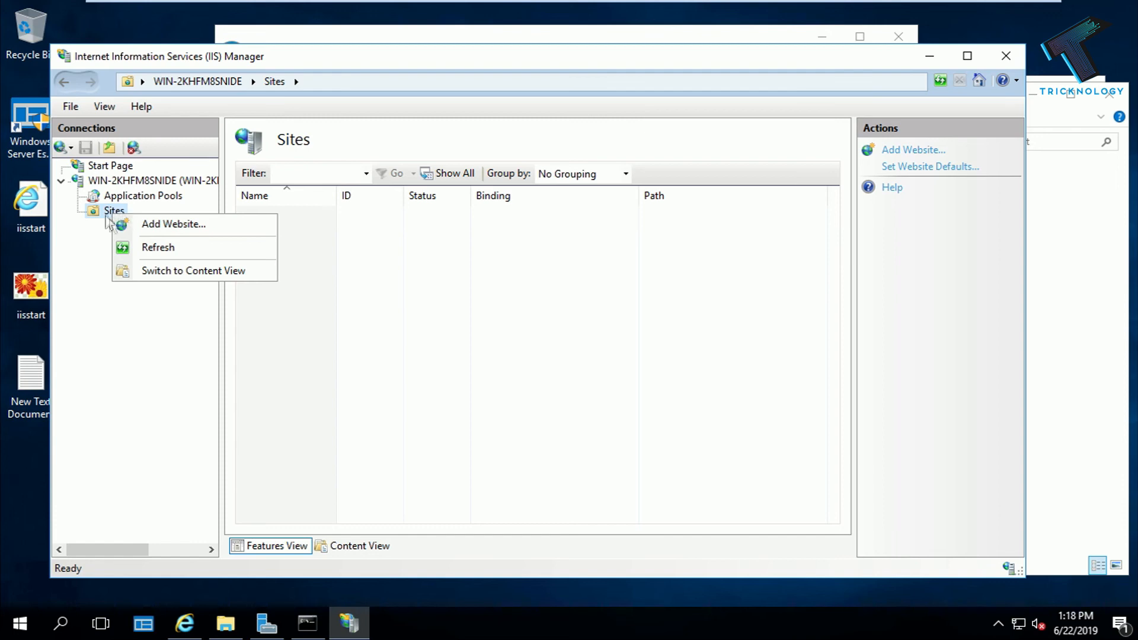
click(174, 223)
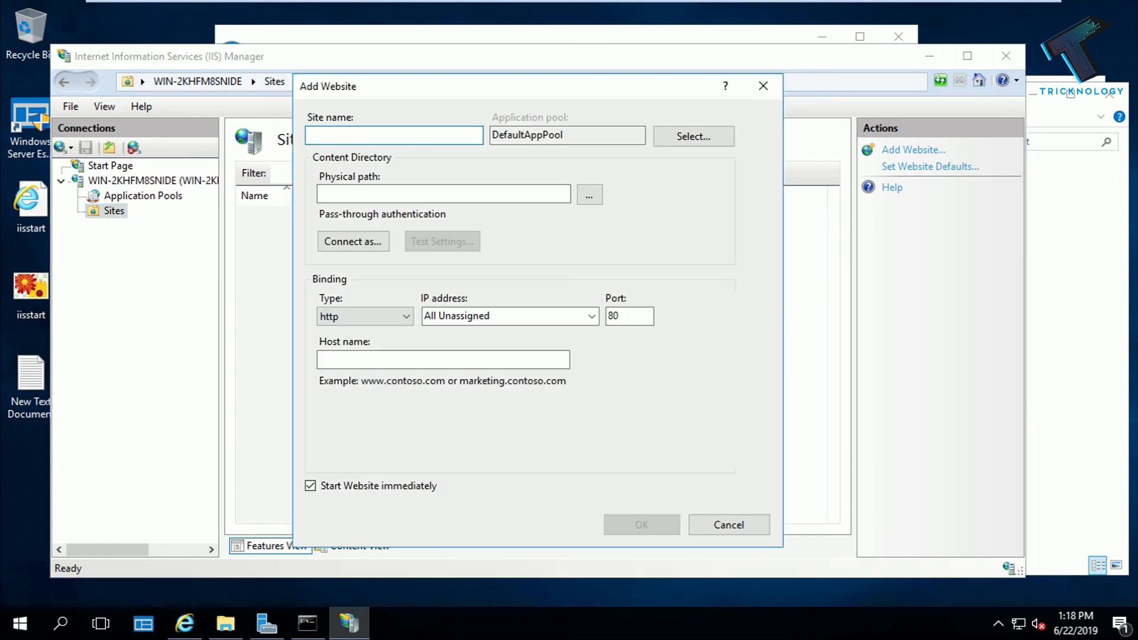
text(Tricknology)
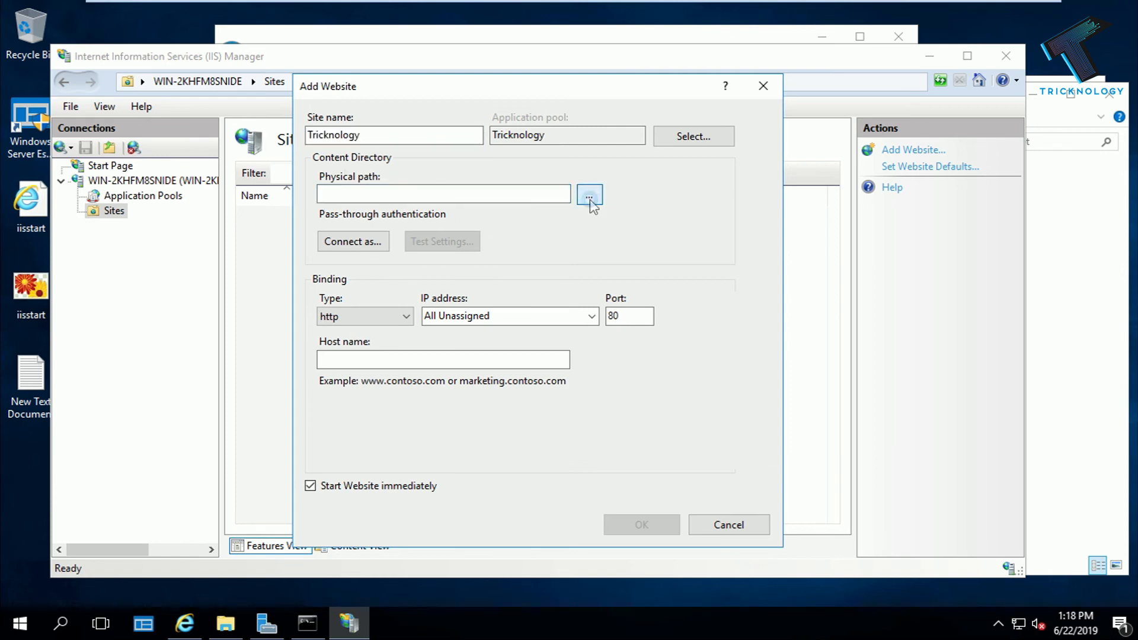
click(589, 193)
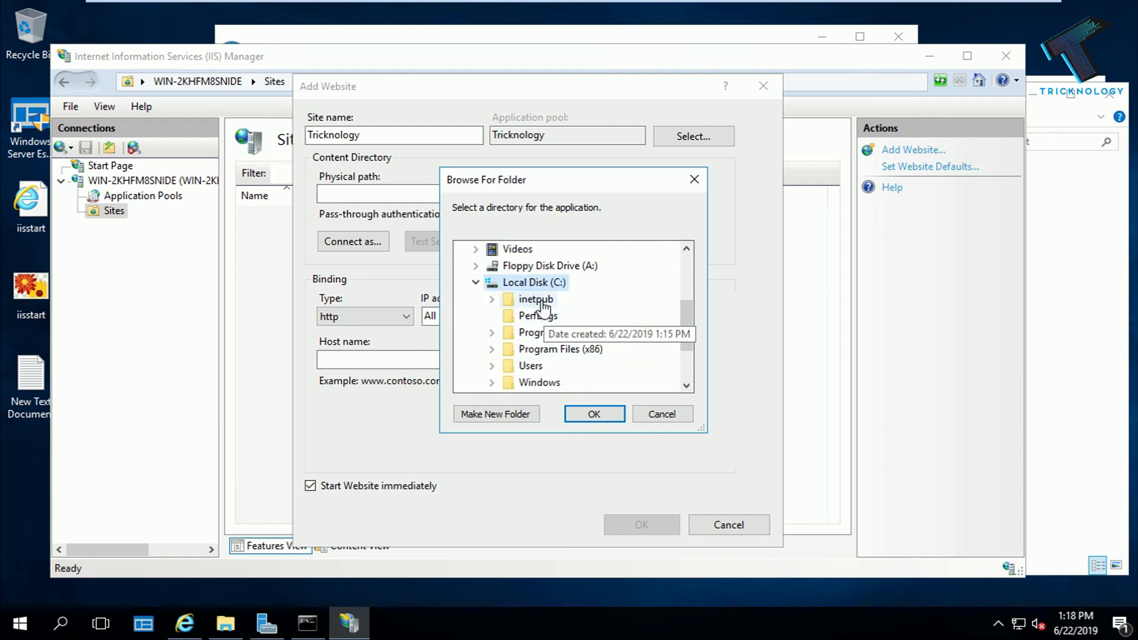
click(491, 299)
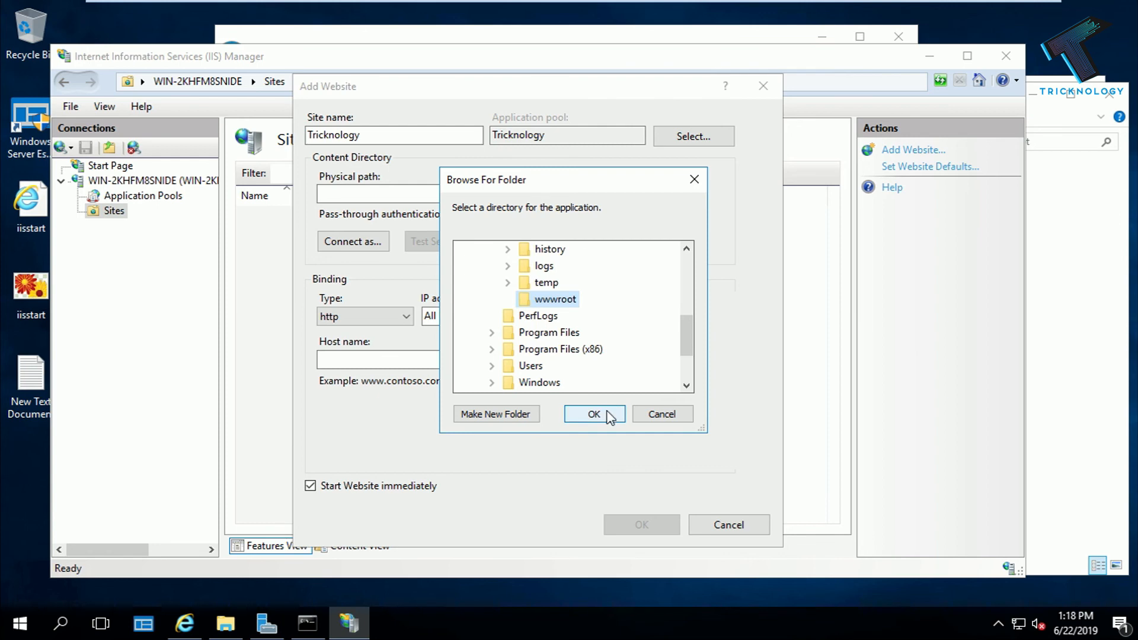
click(593, 414)
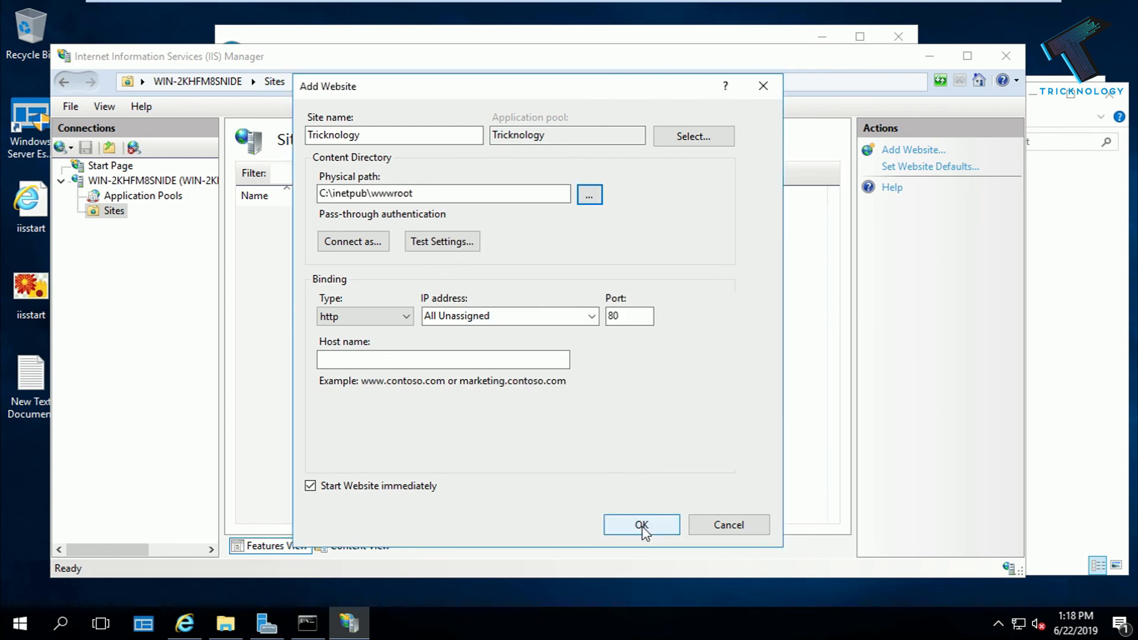
click(640, 524)
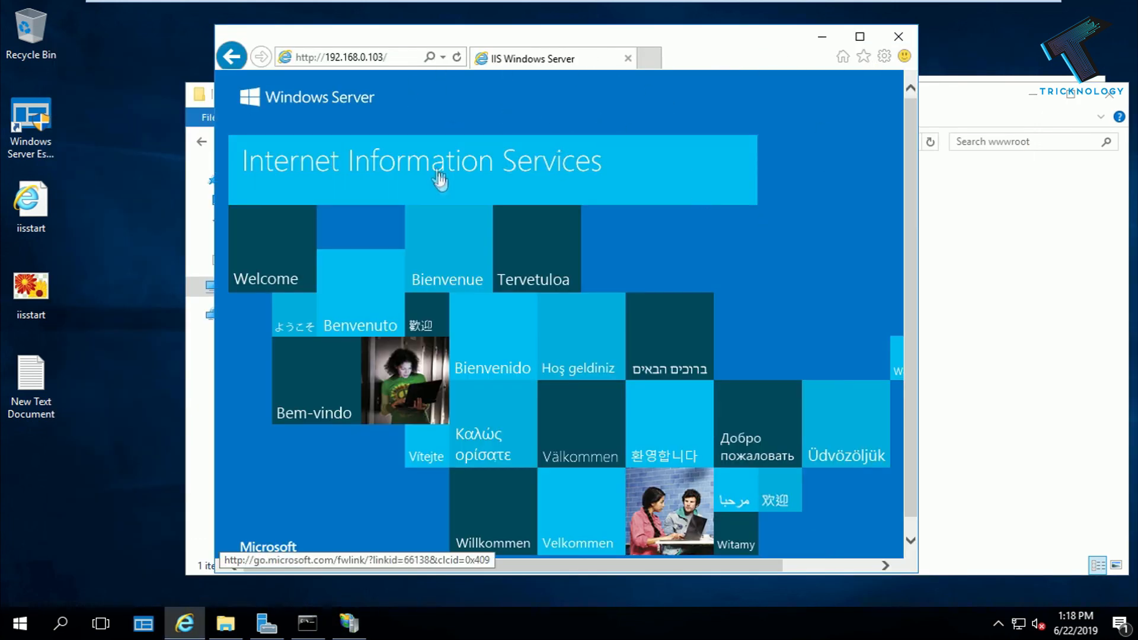
click(457, 57)
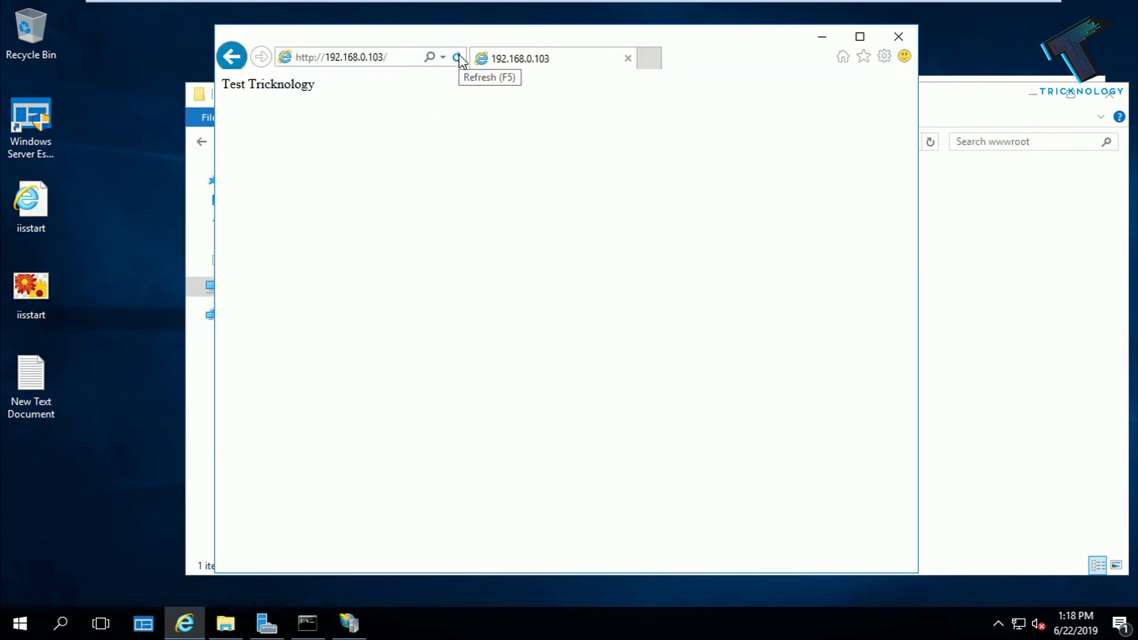
double_click(282, 85)
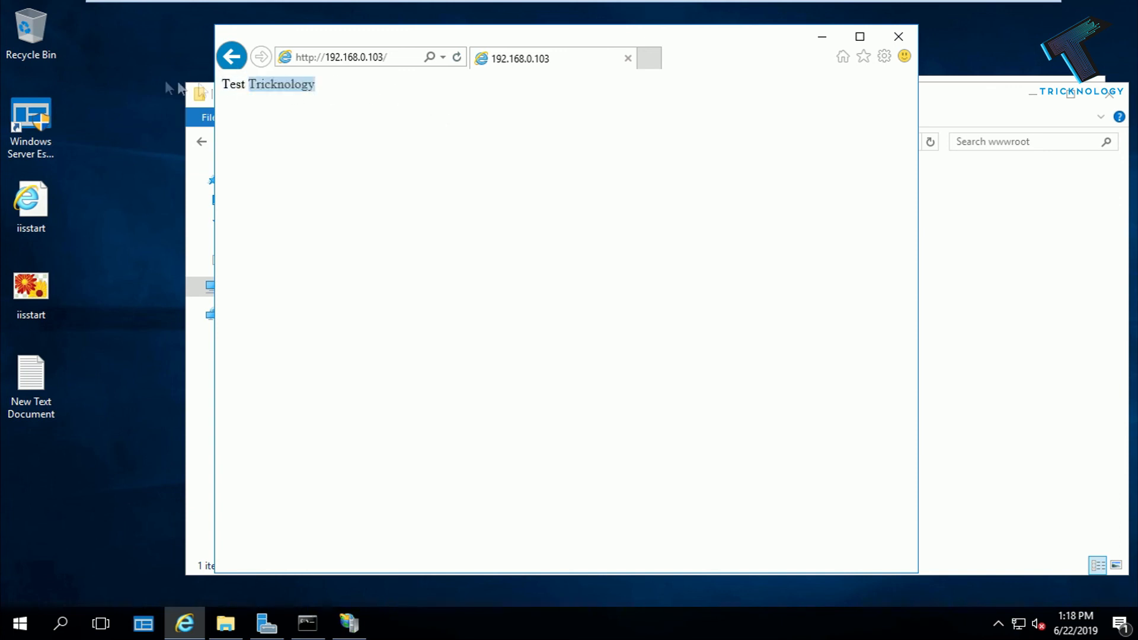
click(435, 100)
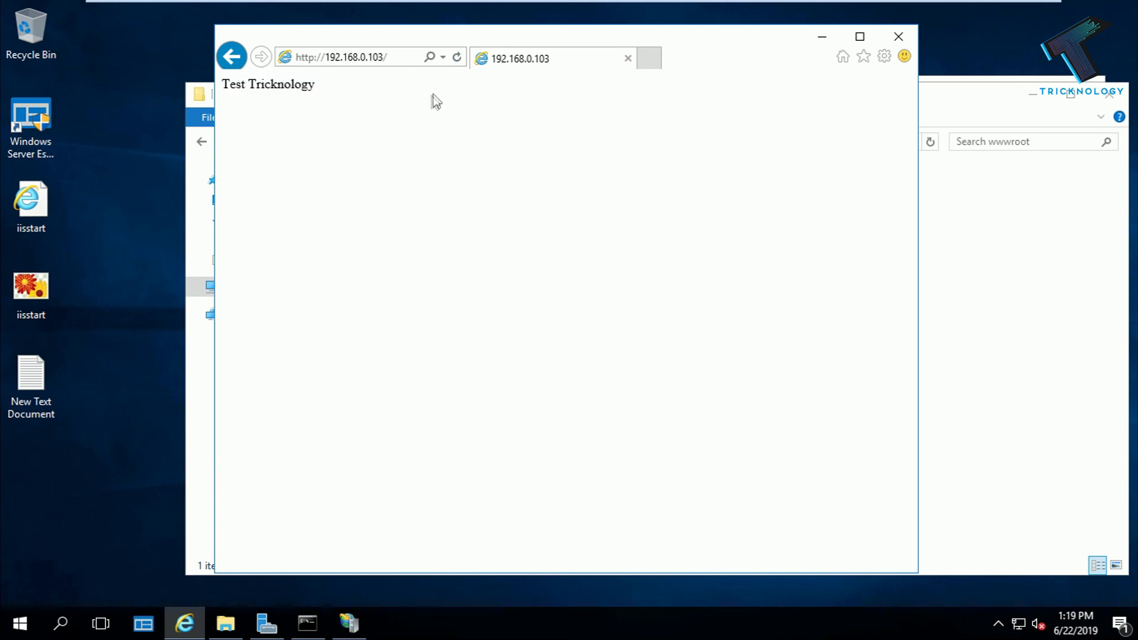
mouse_move(666, 319)
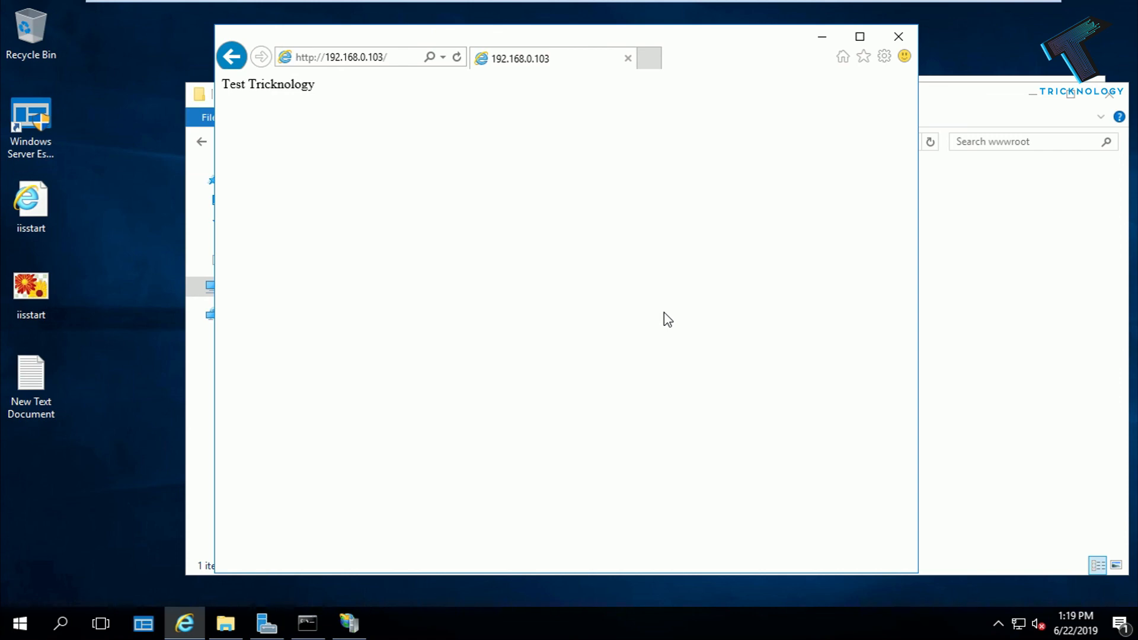